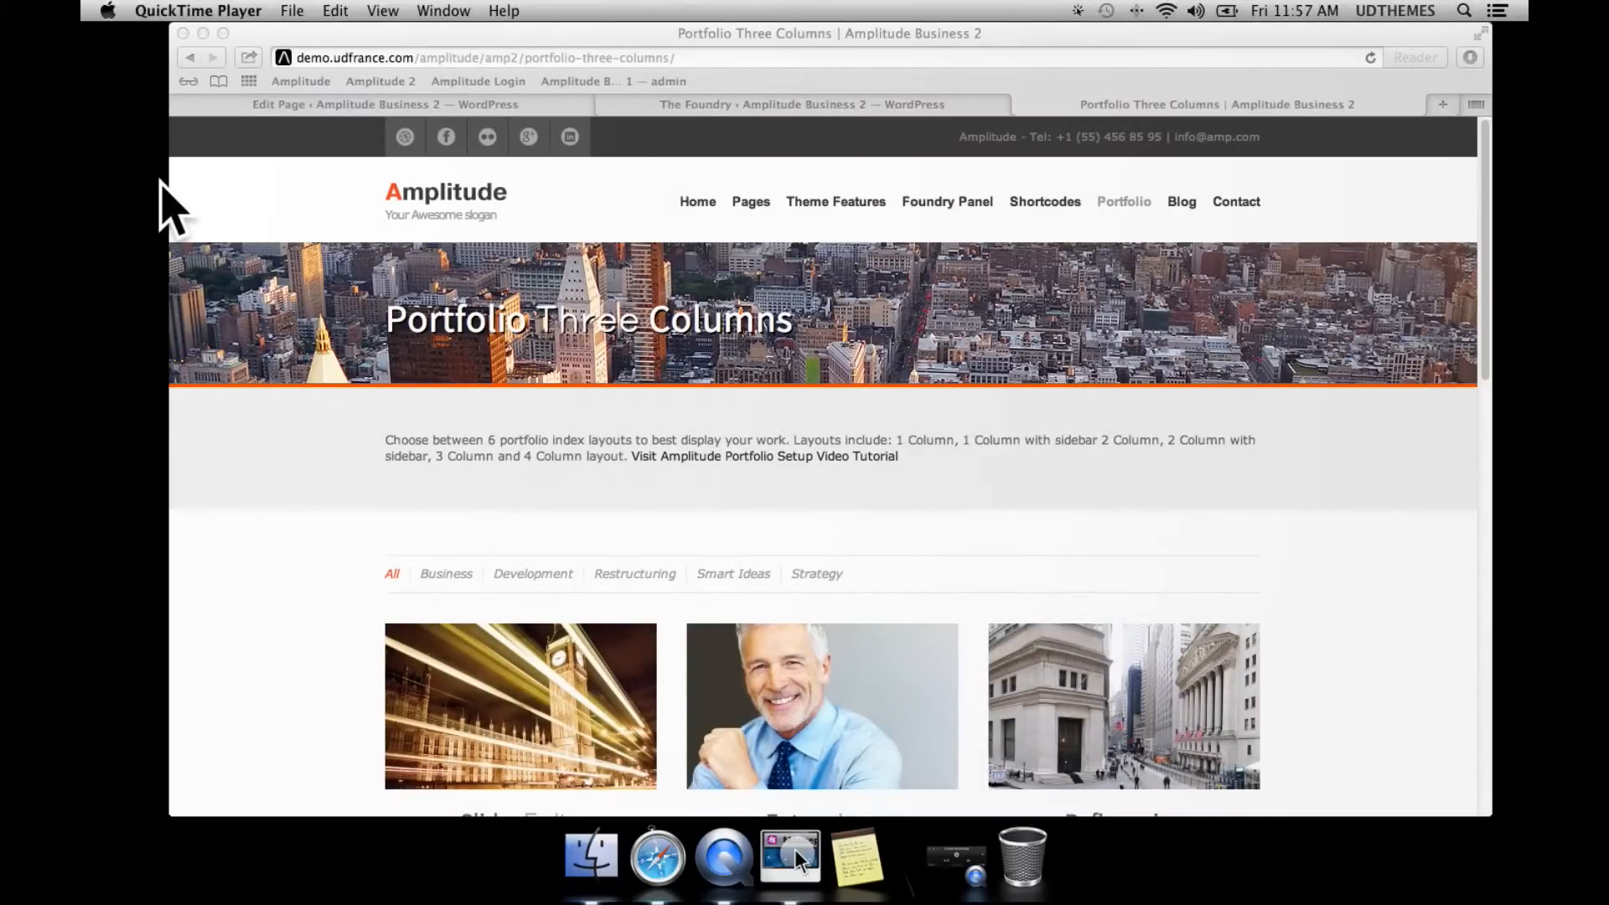
{"action": "mouse_move", "coordinate": [1134, 334]}
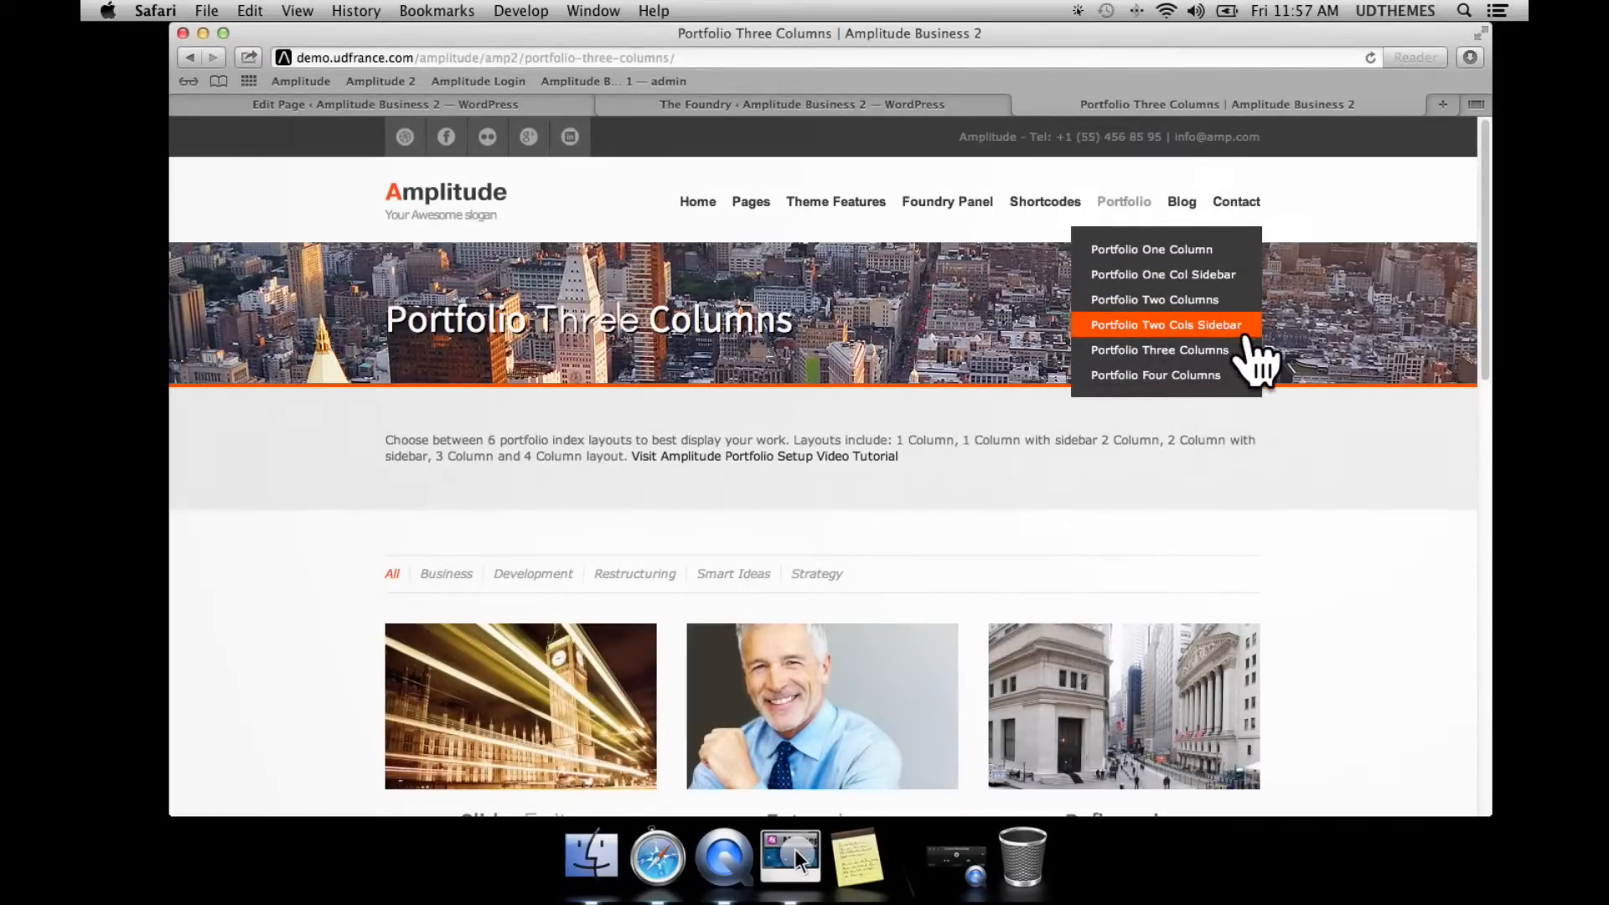
{"action": "mouse_move", "coordinate": [1242, 360]}
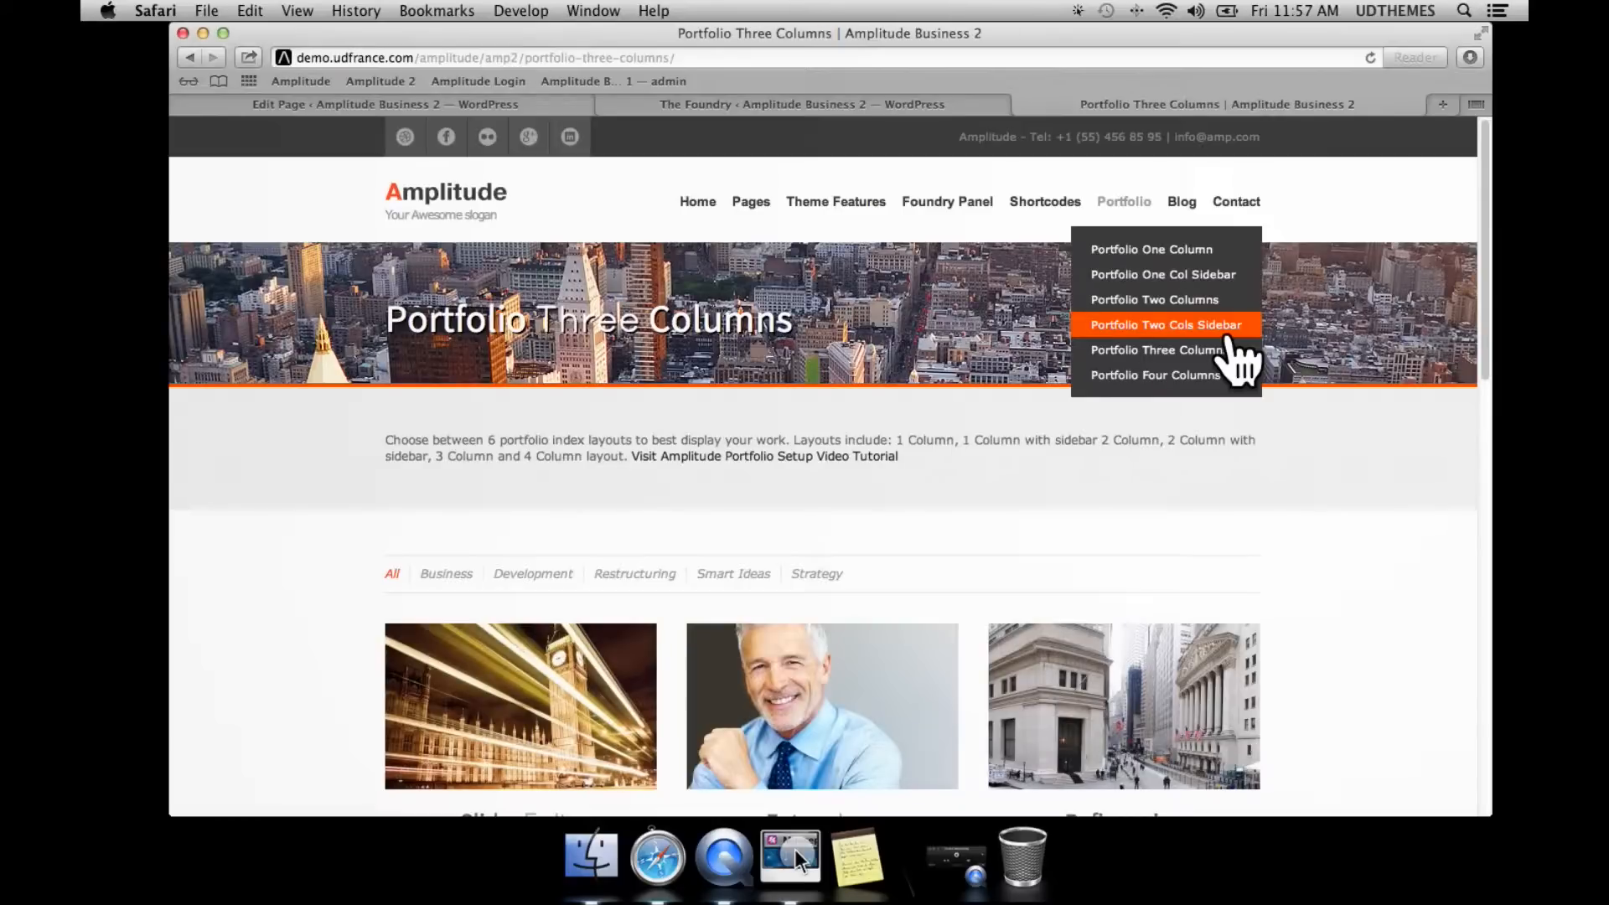
{"action": "mouse_move", "coordinate": [1238, 364]}
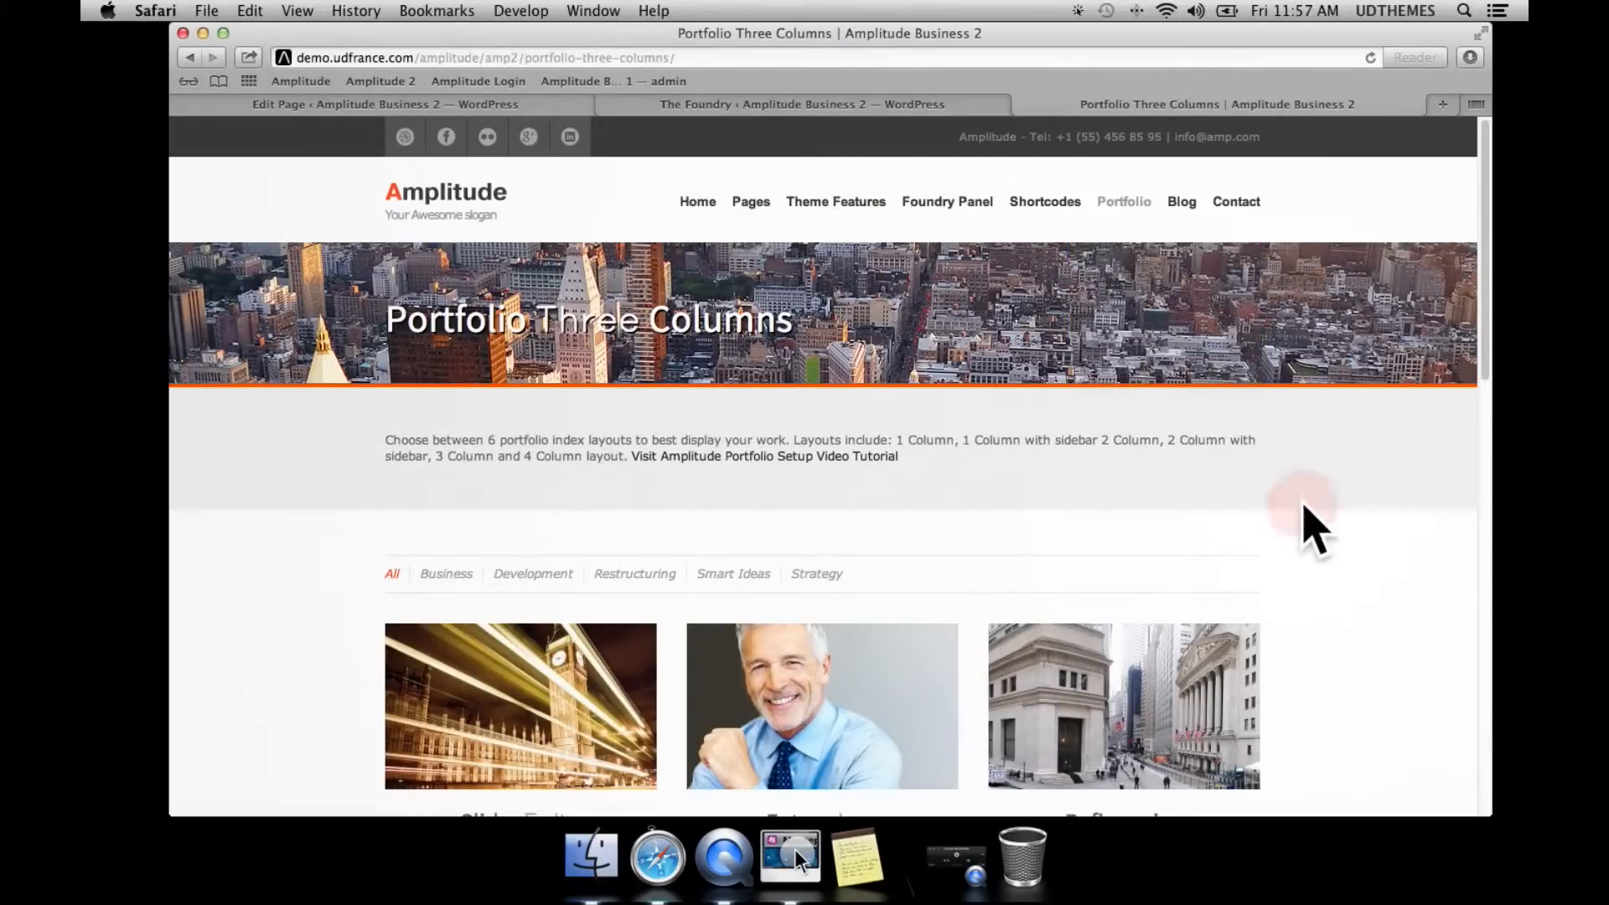
Confirm the Portfolio page keeps the Portfolio Index 3 Columns template, then reach the Foundry theme options.
{"action": "scroll", "scroll_direction": "down", "scroll_amount": 3}
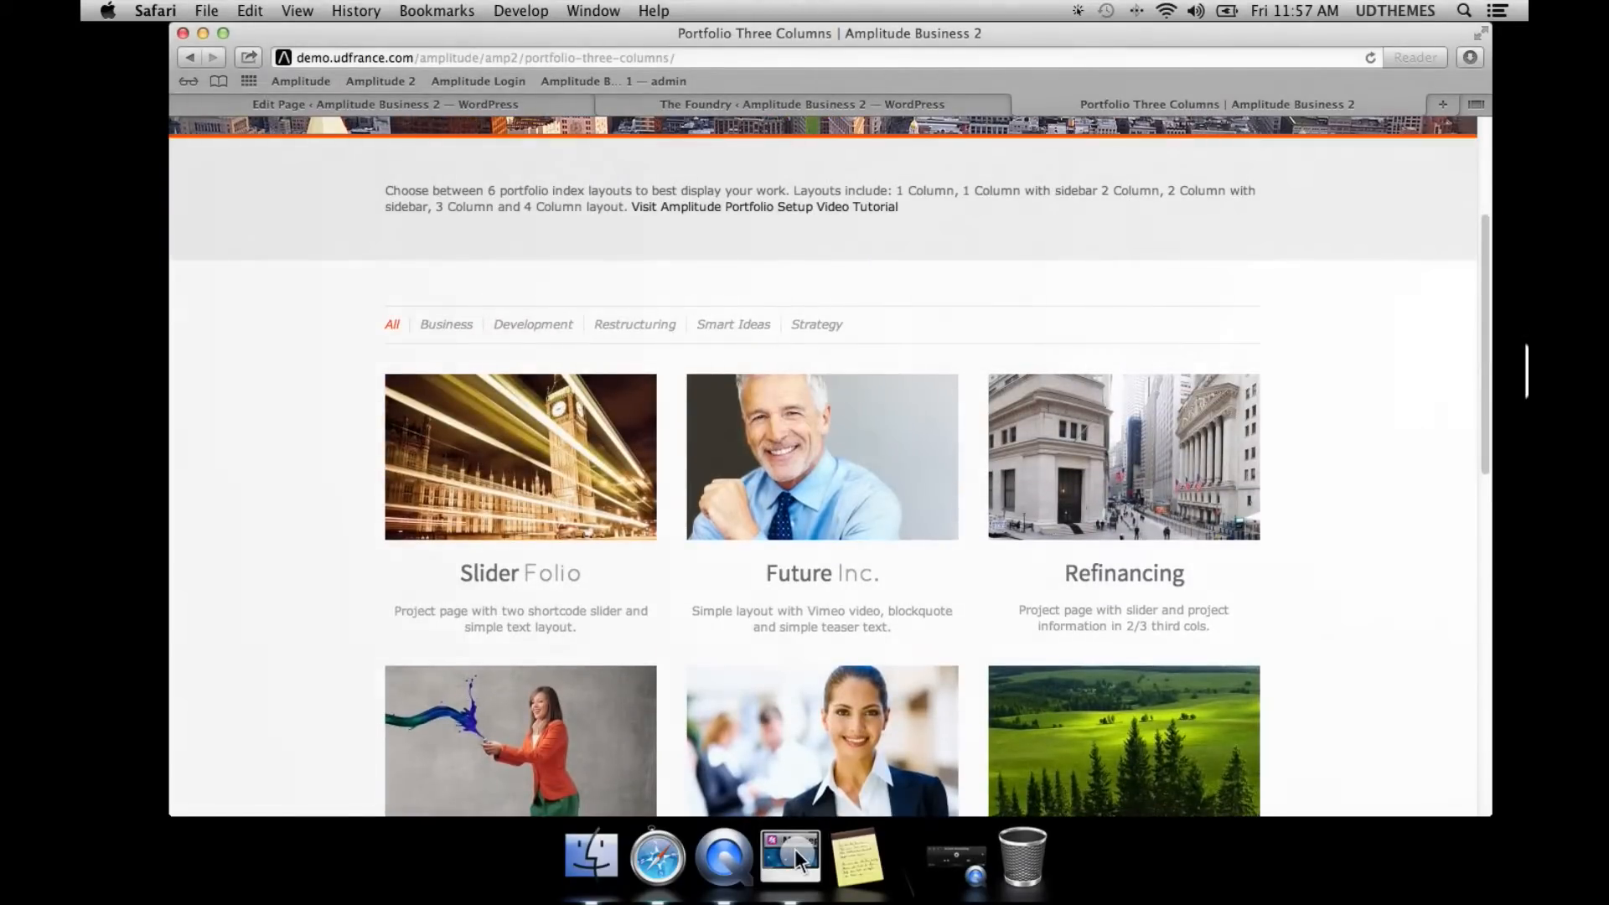
{"action": "mouse_move", "coordinate": [1344, 379]}
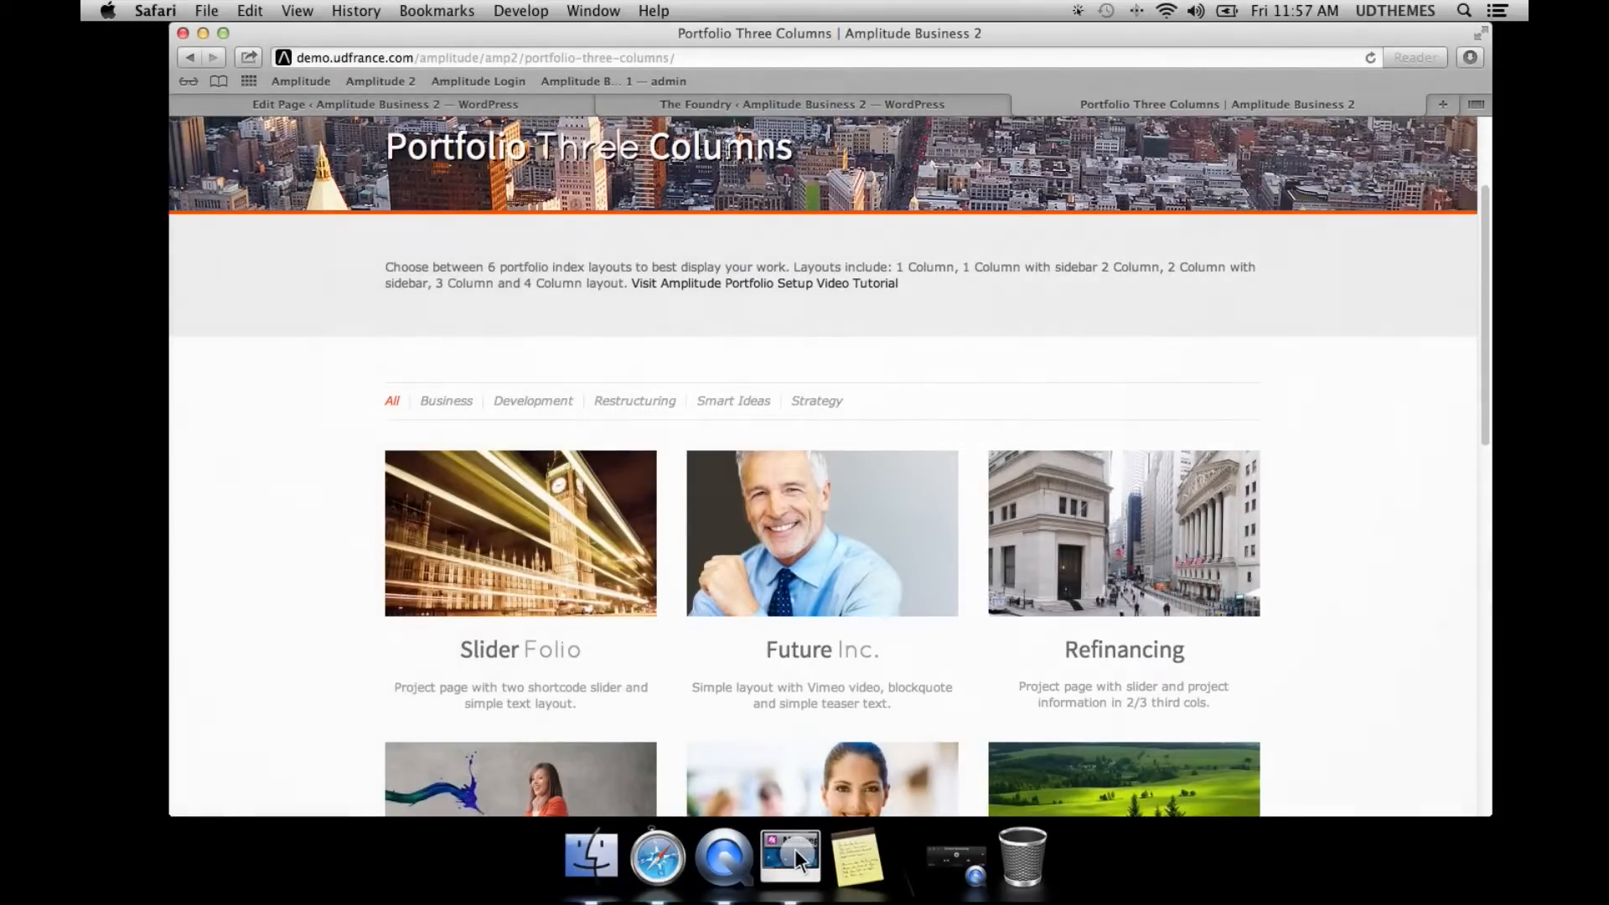
{"action": "left_click", "coordinate": [383, 104]}
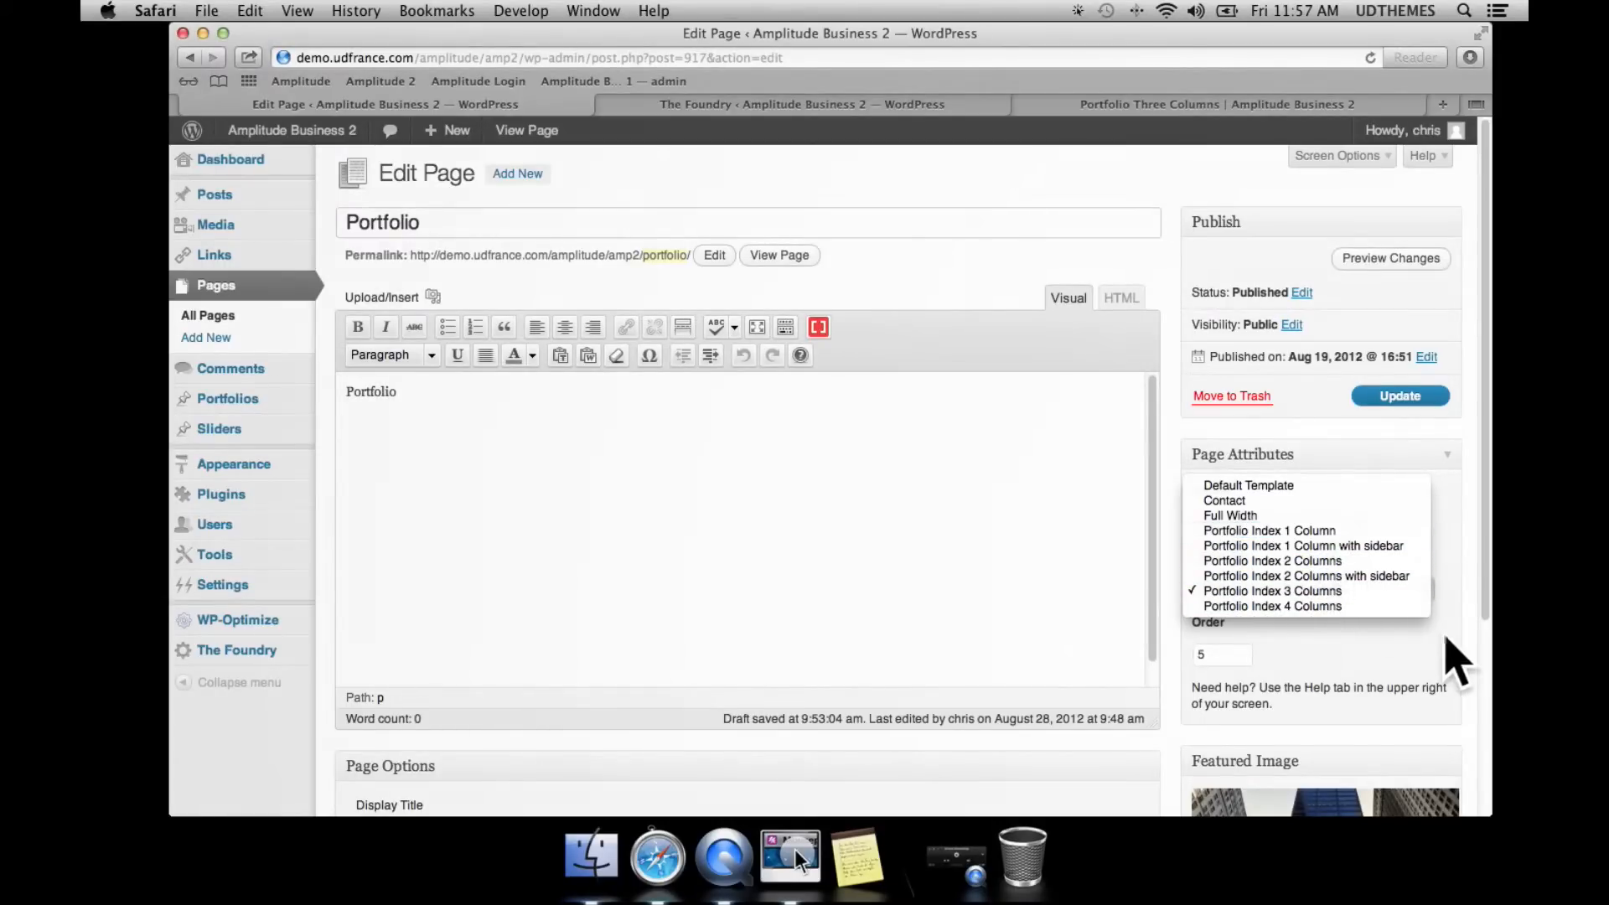
{"action": "left_click", "coordinate": [1272, 590]}
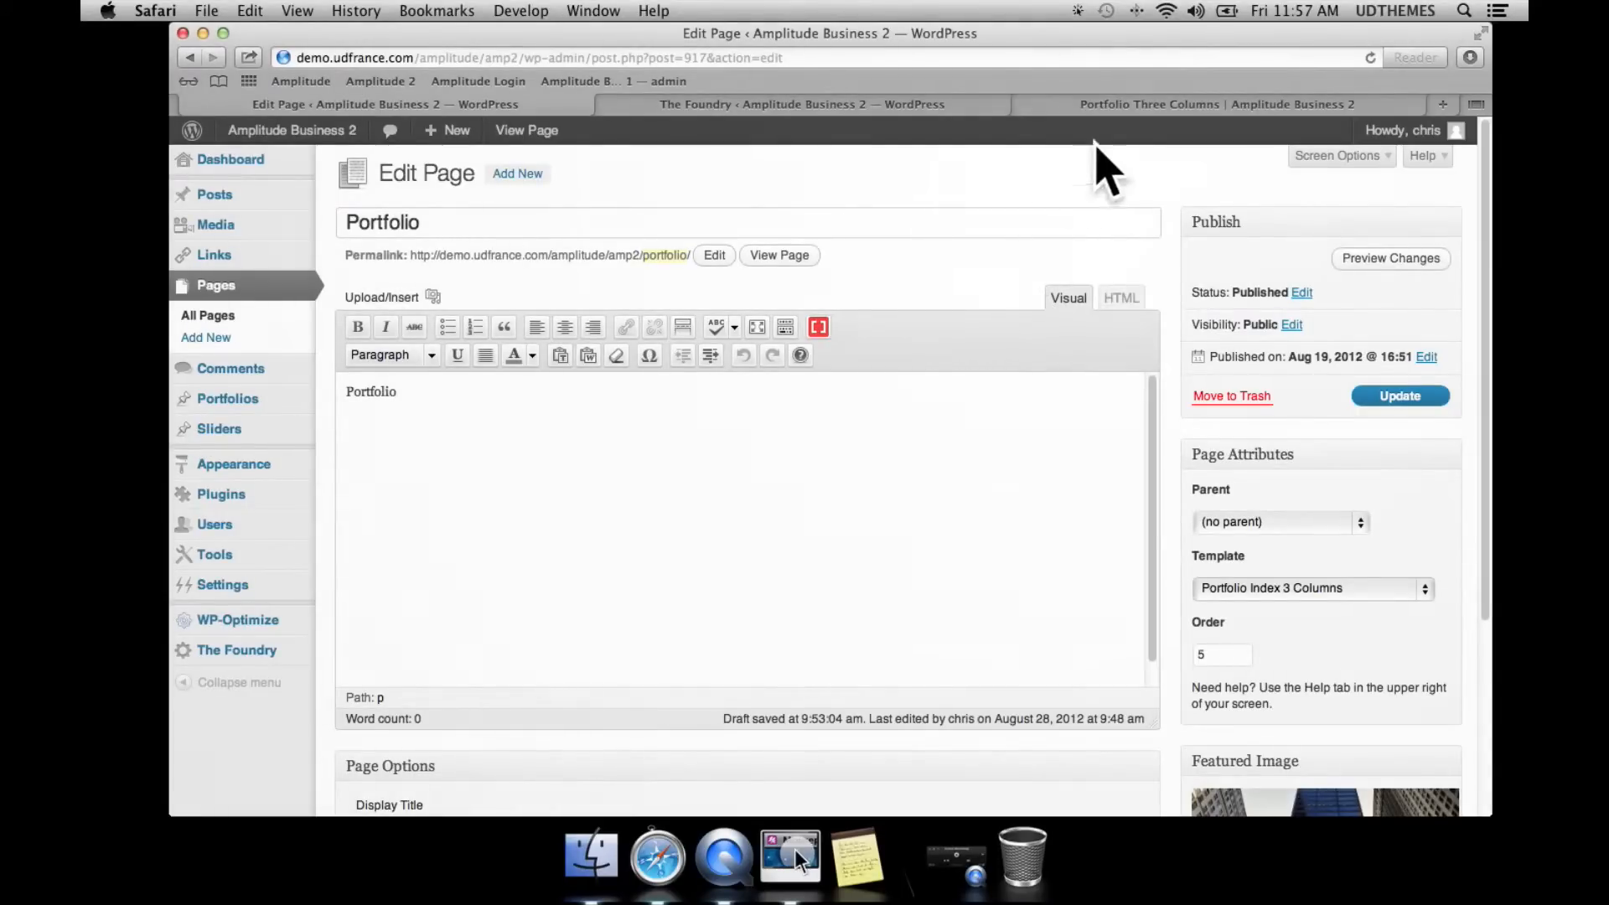
{"action": "left_click", "coordinate": [1215, 104]}
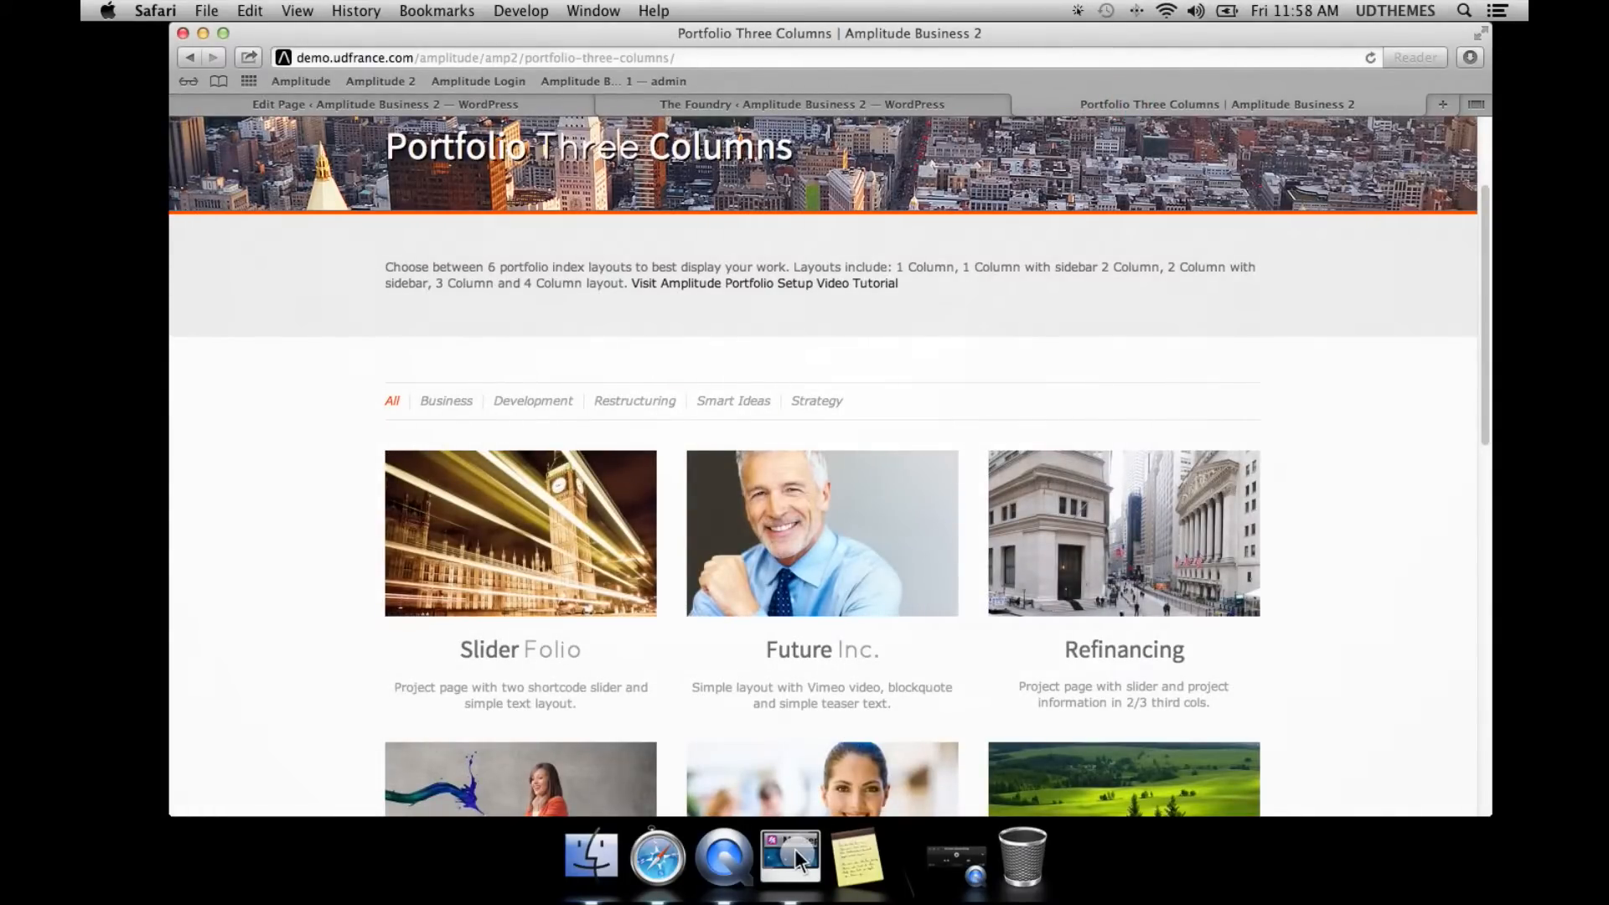
{"action": "left_click", "coordinate": [800, 104]}
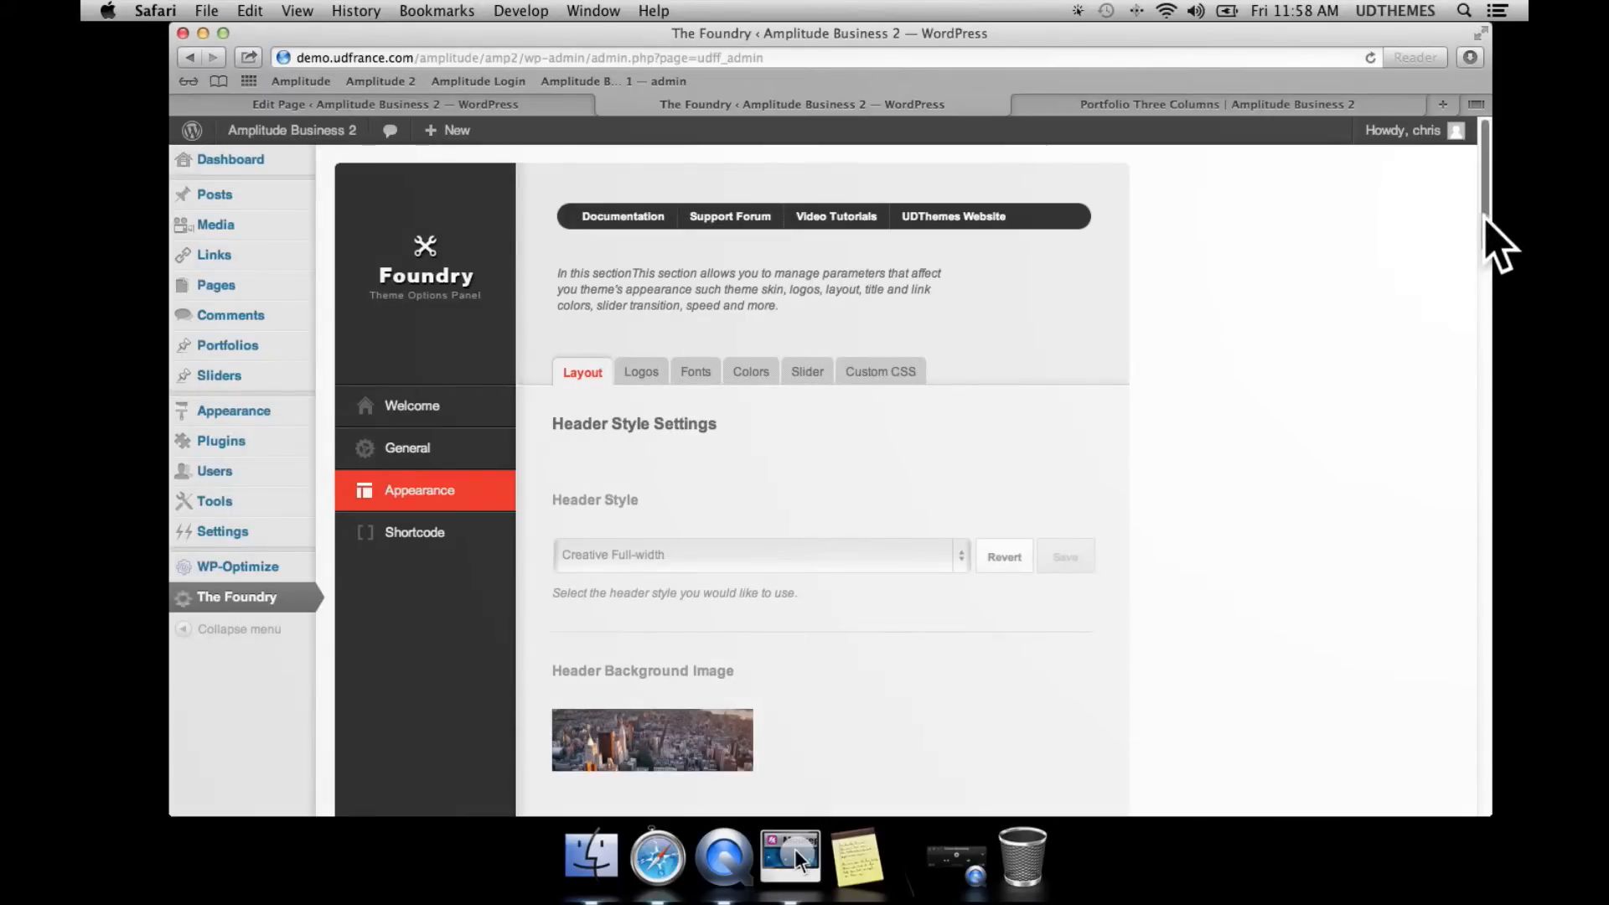
Keep the archive page layout at 1 Column with sidebar in Portfolio Layout Settings.
{"action": "scroll", "scroll_direction": "down", "scroll_amount": 3}
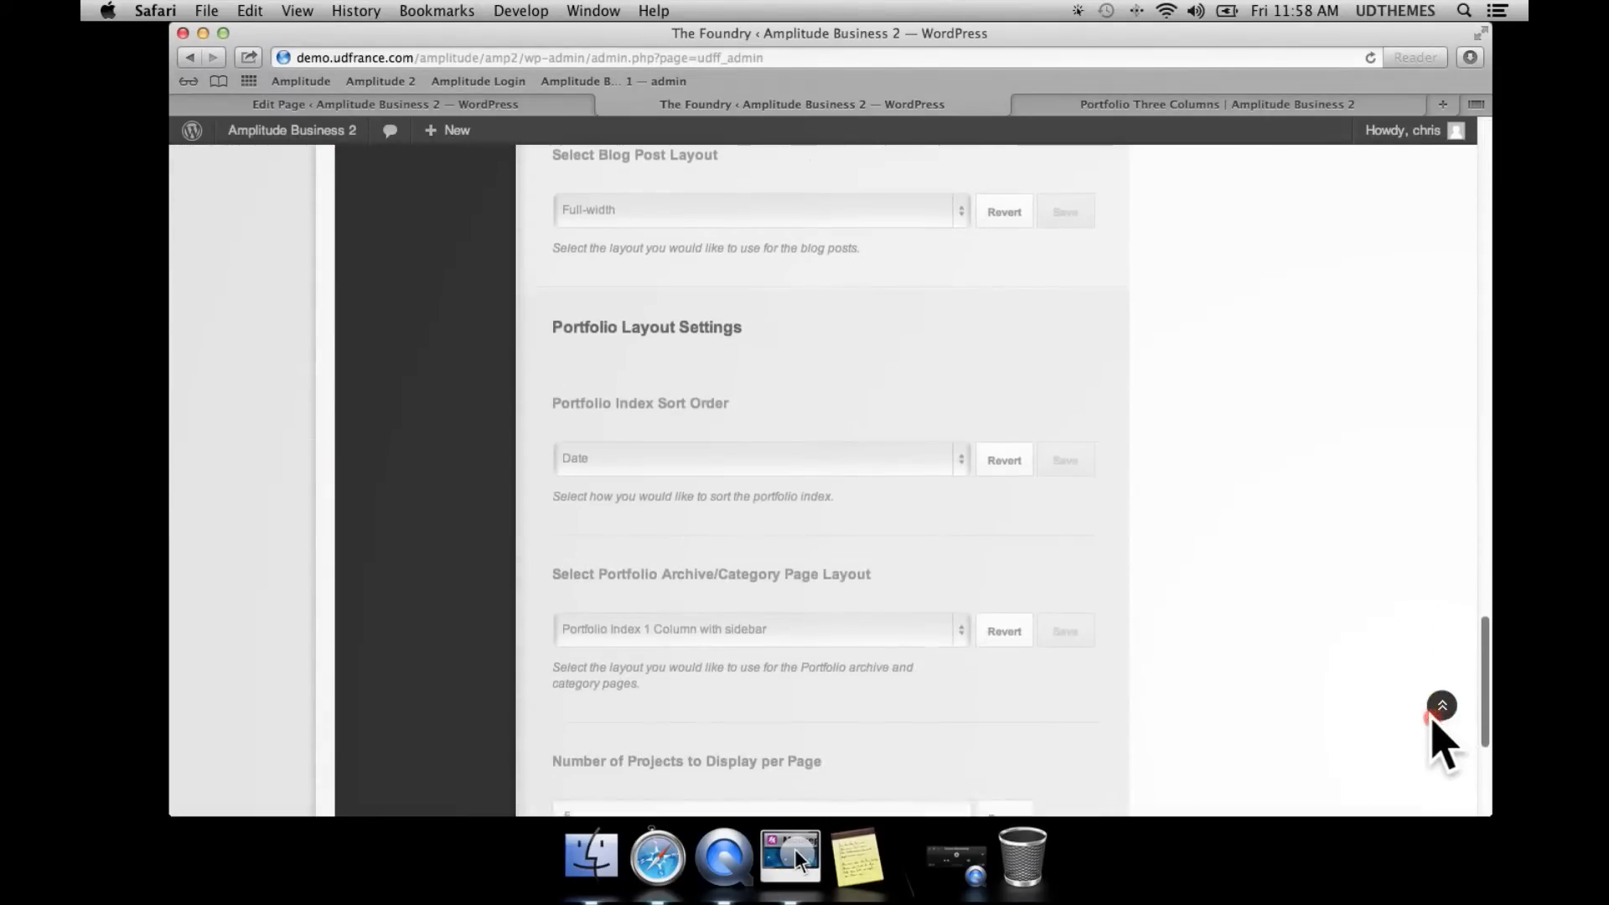
{"action": "scroll", "scroll_direction": "down", "scroll_amount": 3}
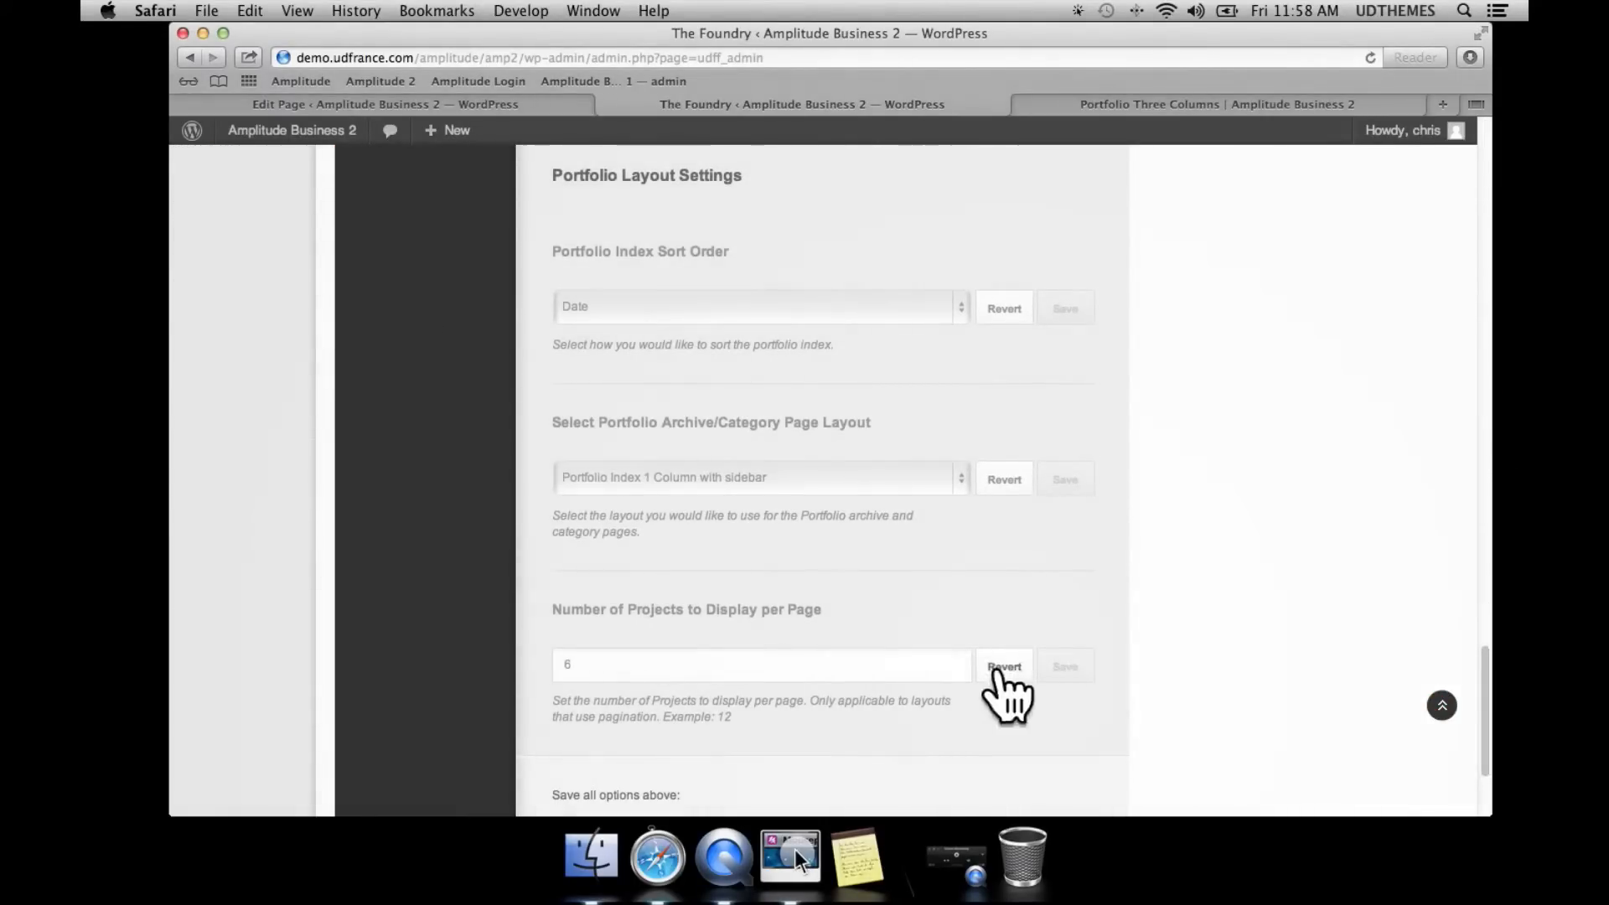
{"action": "left_click", "coordinate": [758, 476]}
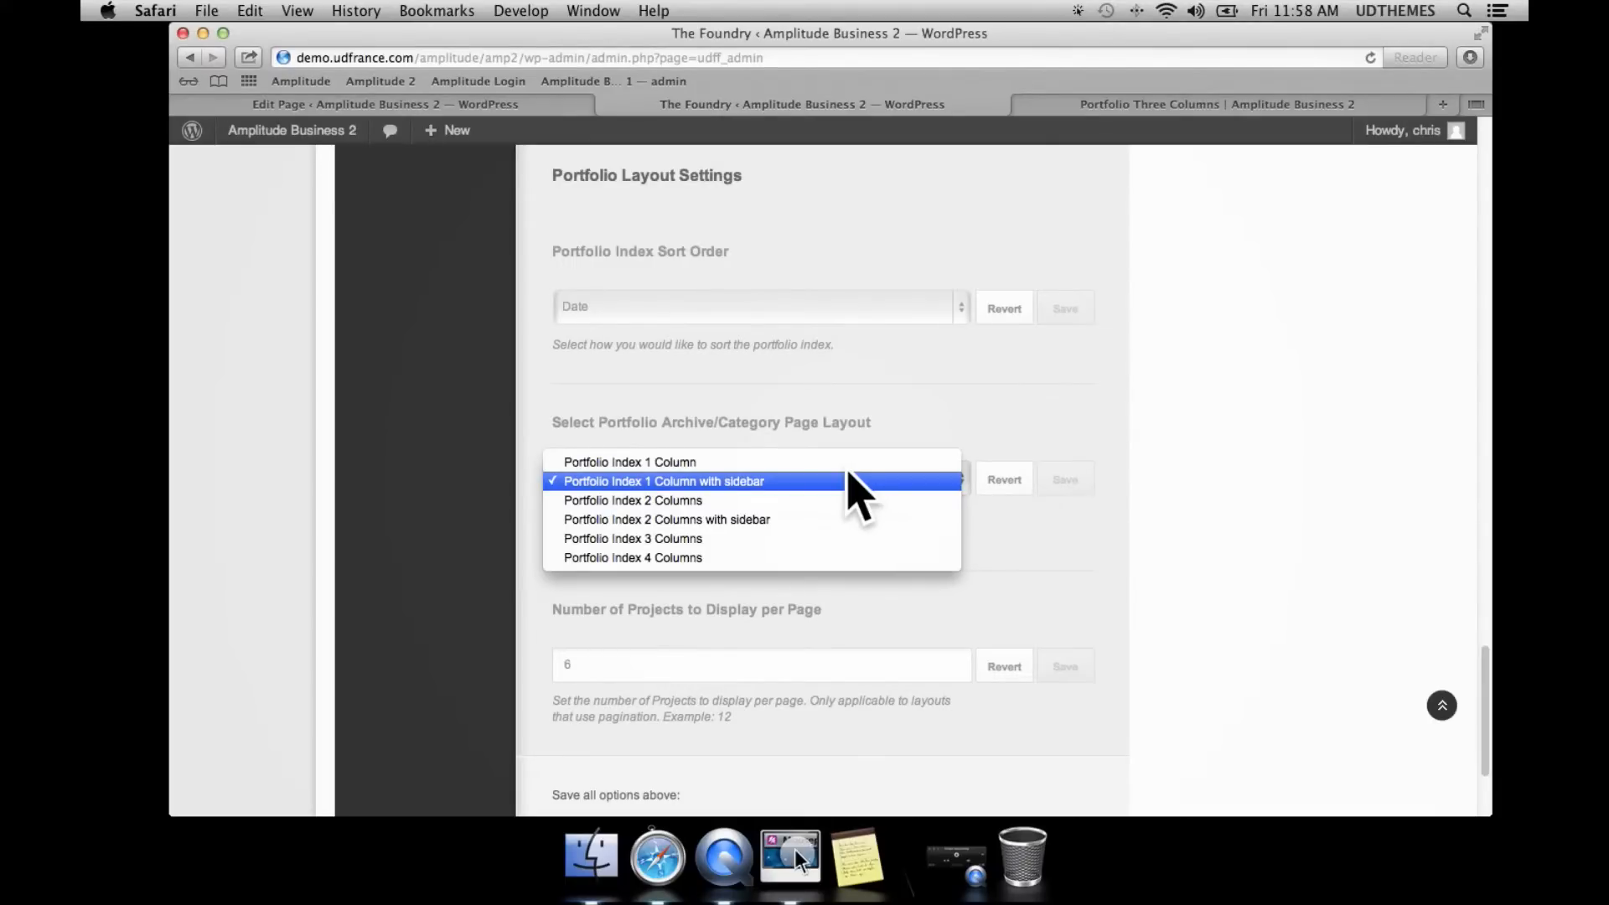
{"action": "left_click", "coordinate": [664, 480]}
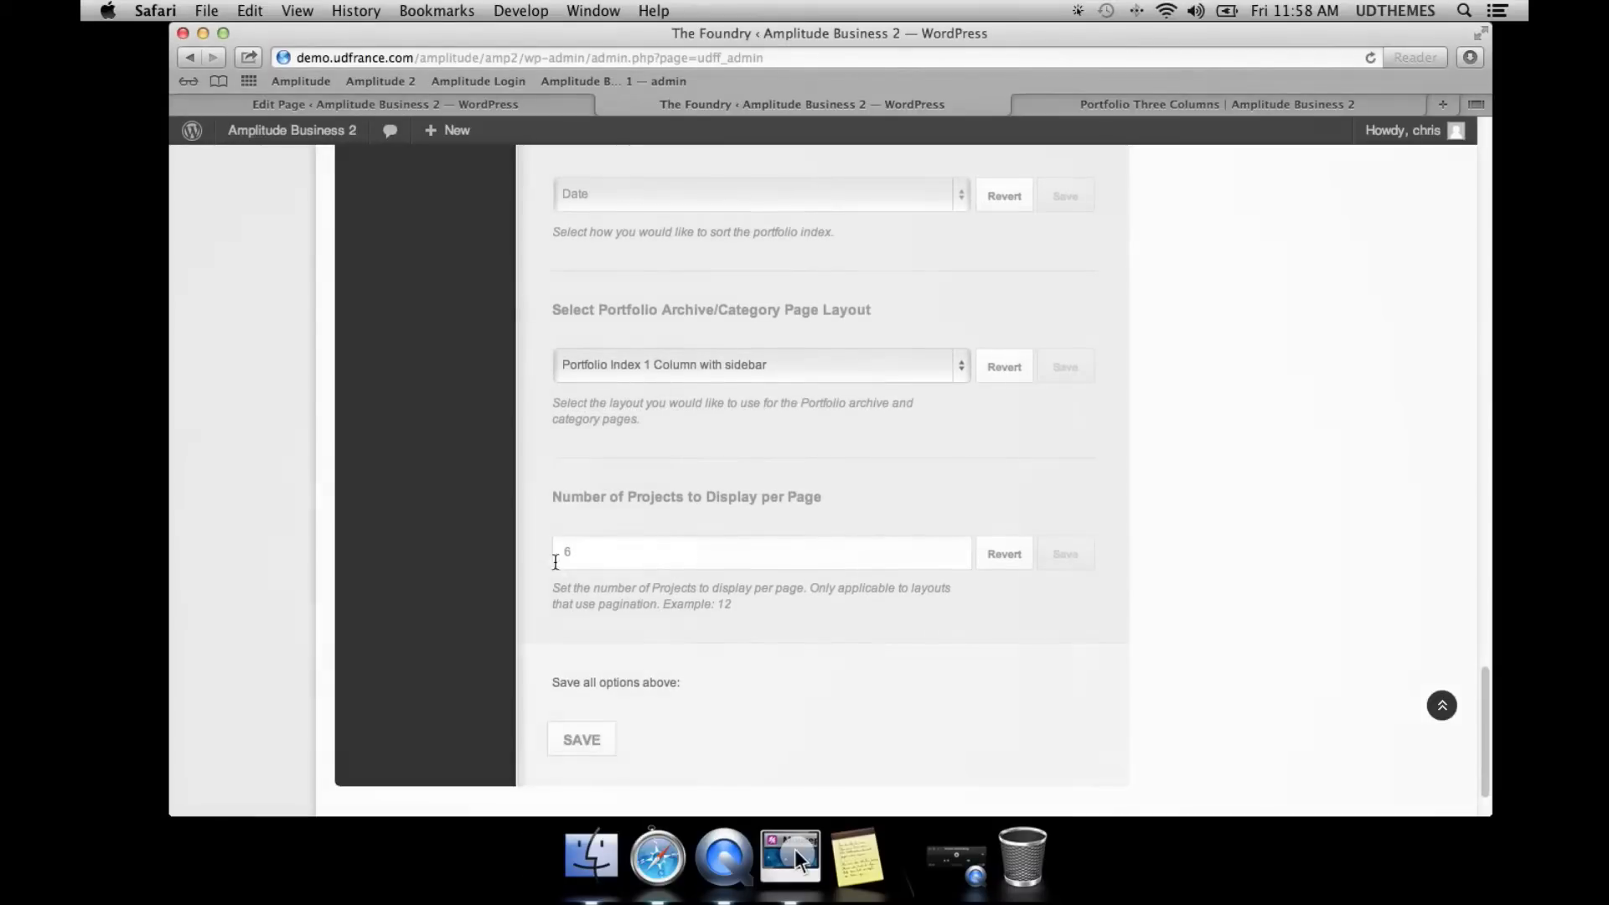
Change Number of Projects to Display per Page from 6 to 4, save, and return to the live site.
{"action": "left_click", "coordinate": [762, 552]}
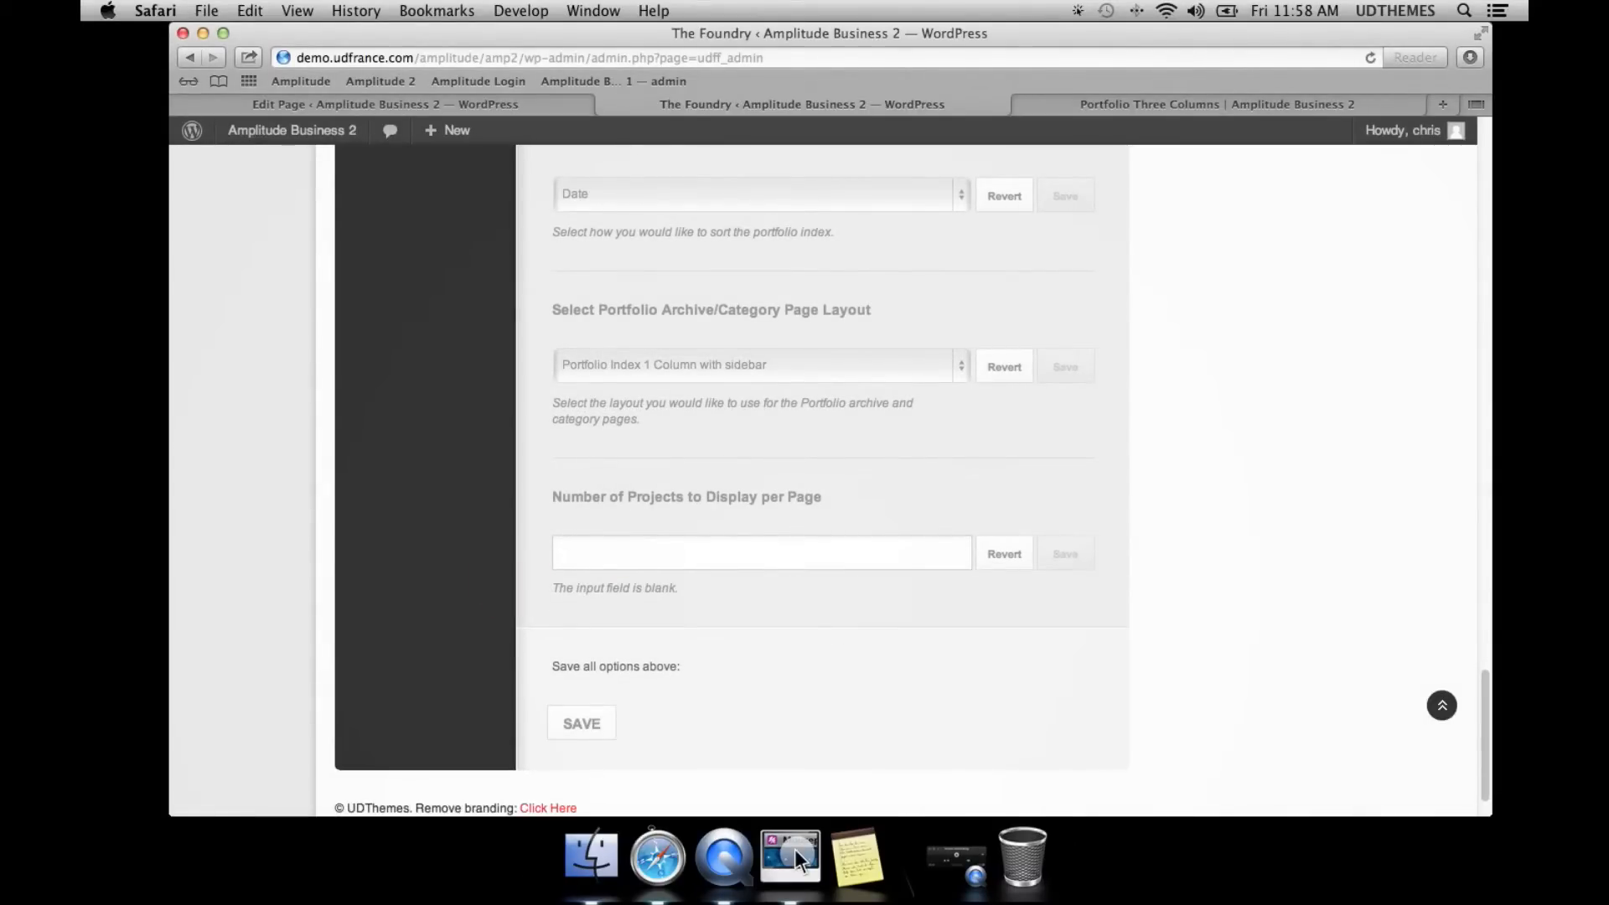
{"action": "type", "text": "4"}
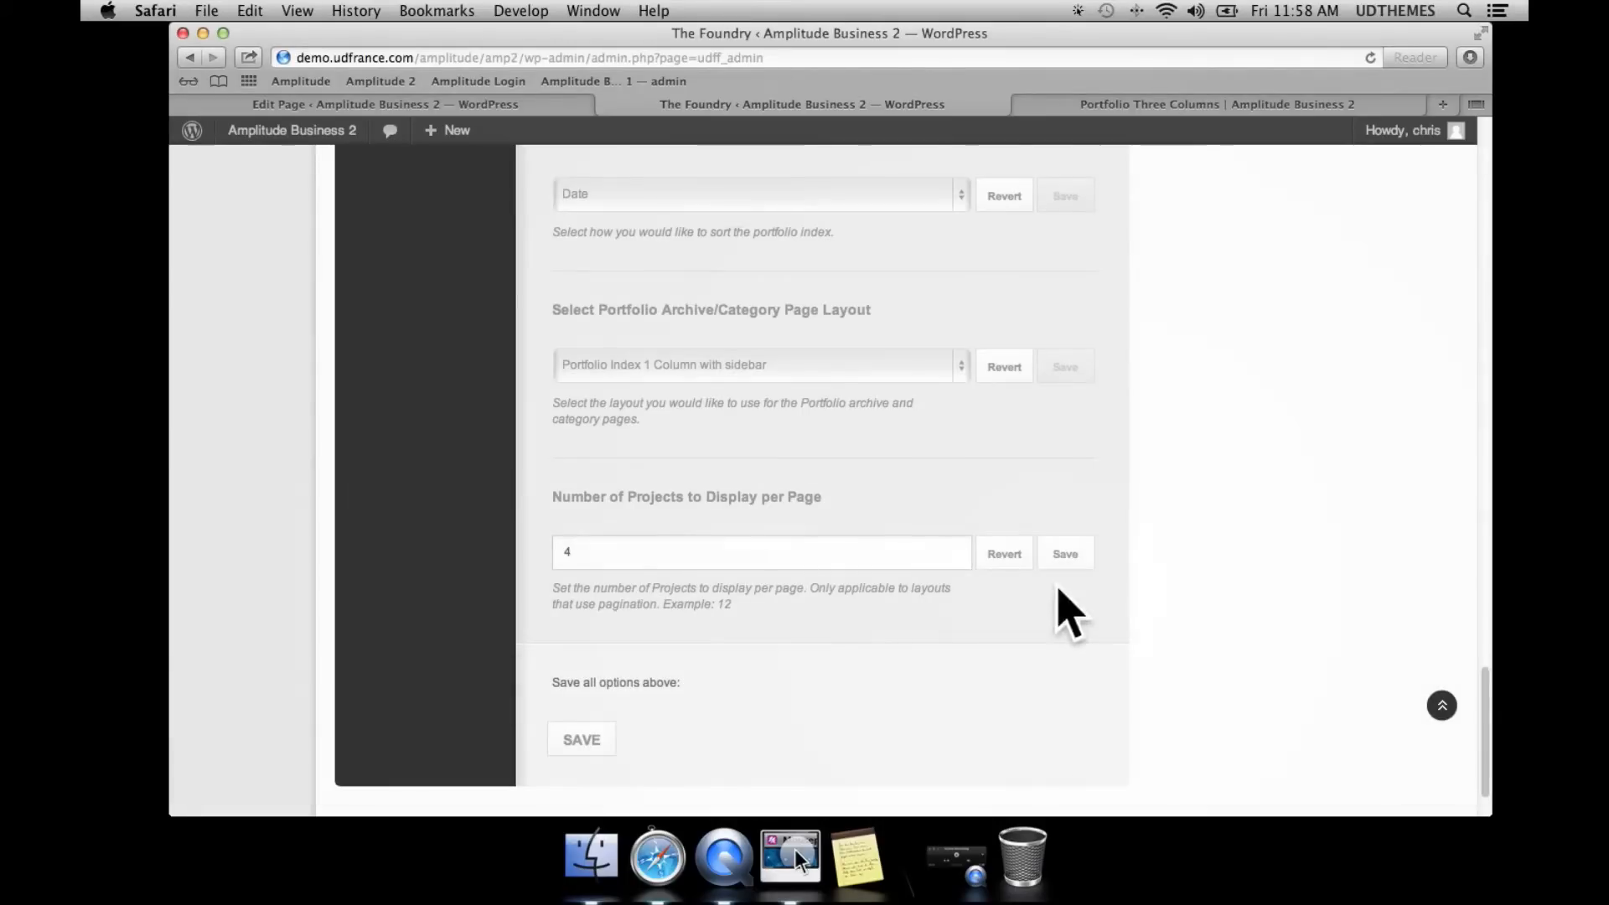
{"action": "left_click", "coordinate": [1064, 553]}
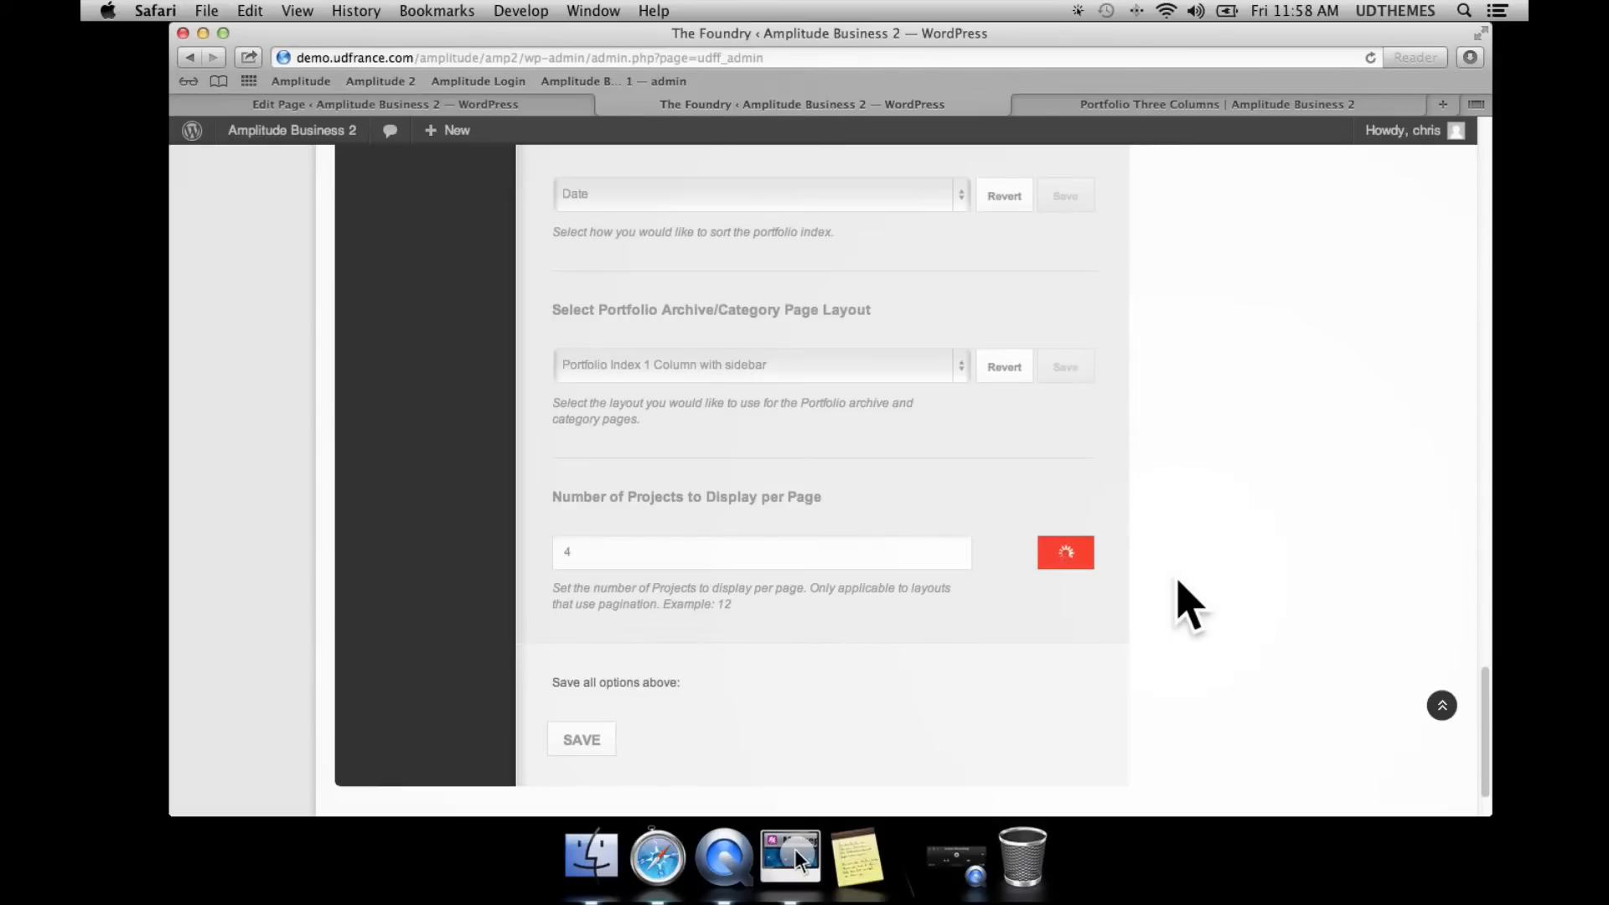
{"action": "mouse_move", "coordinate": [1184, 462]}
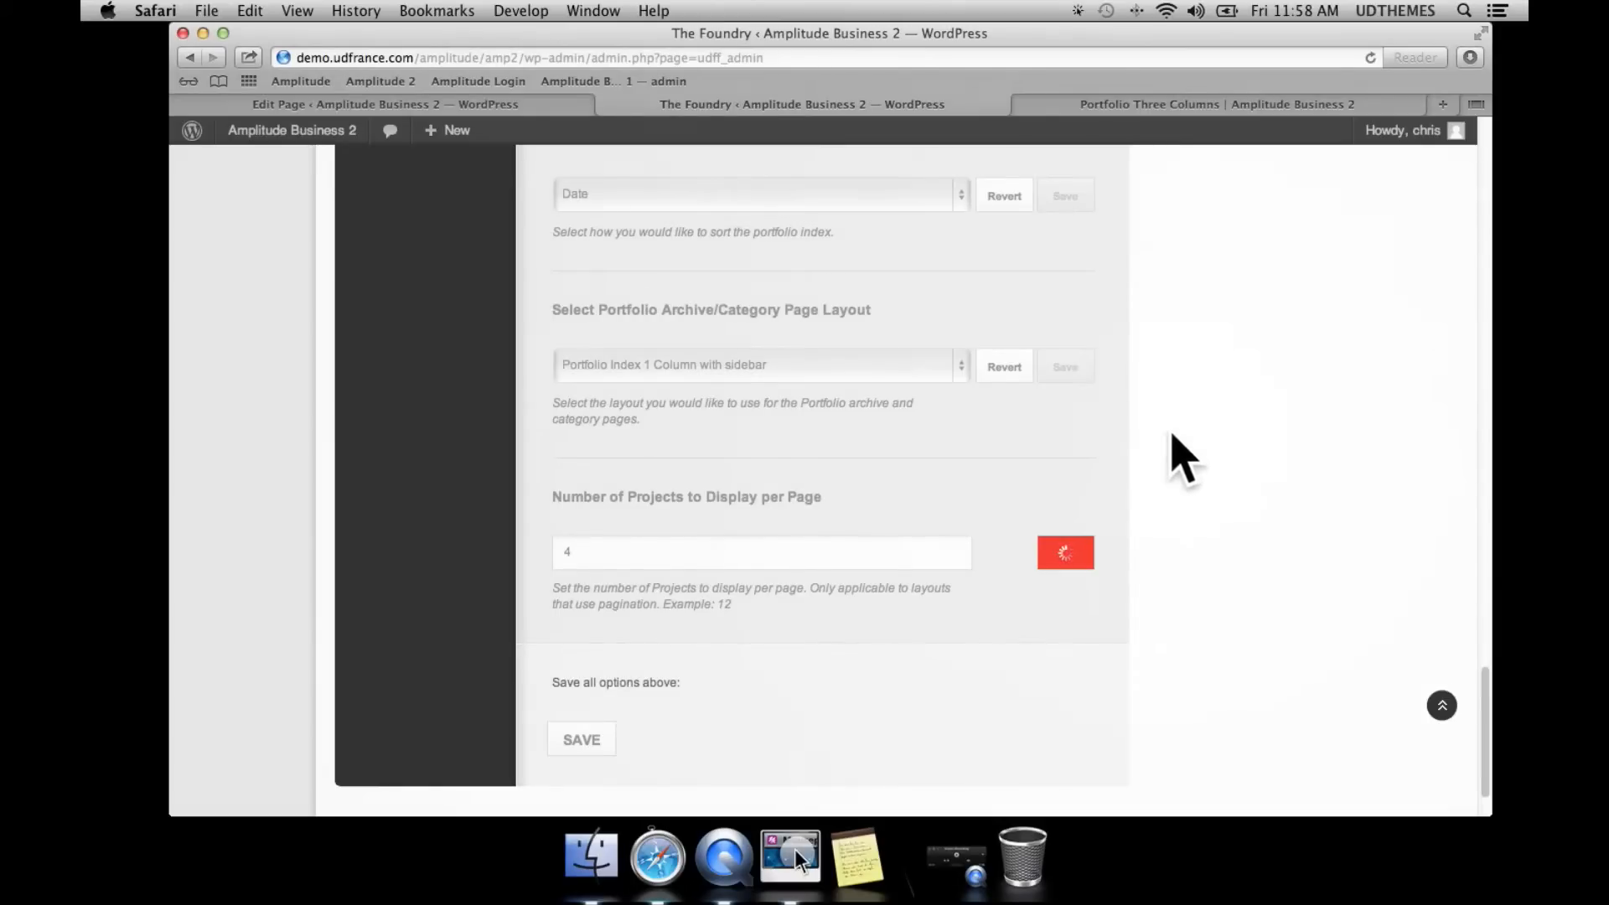
{"action": "left_click", "coordinate": [1215, 104]}
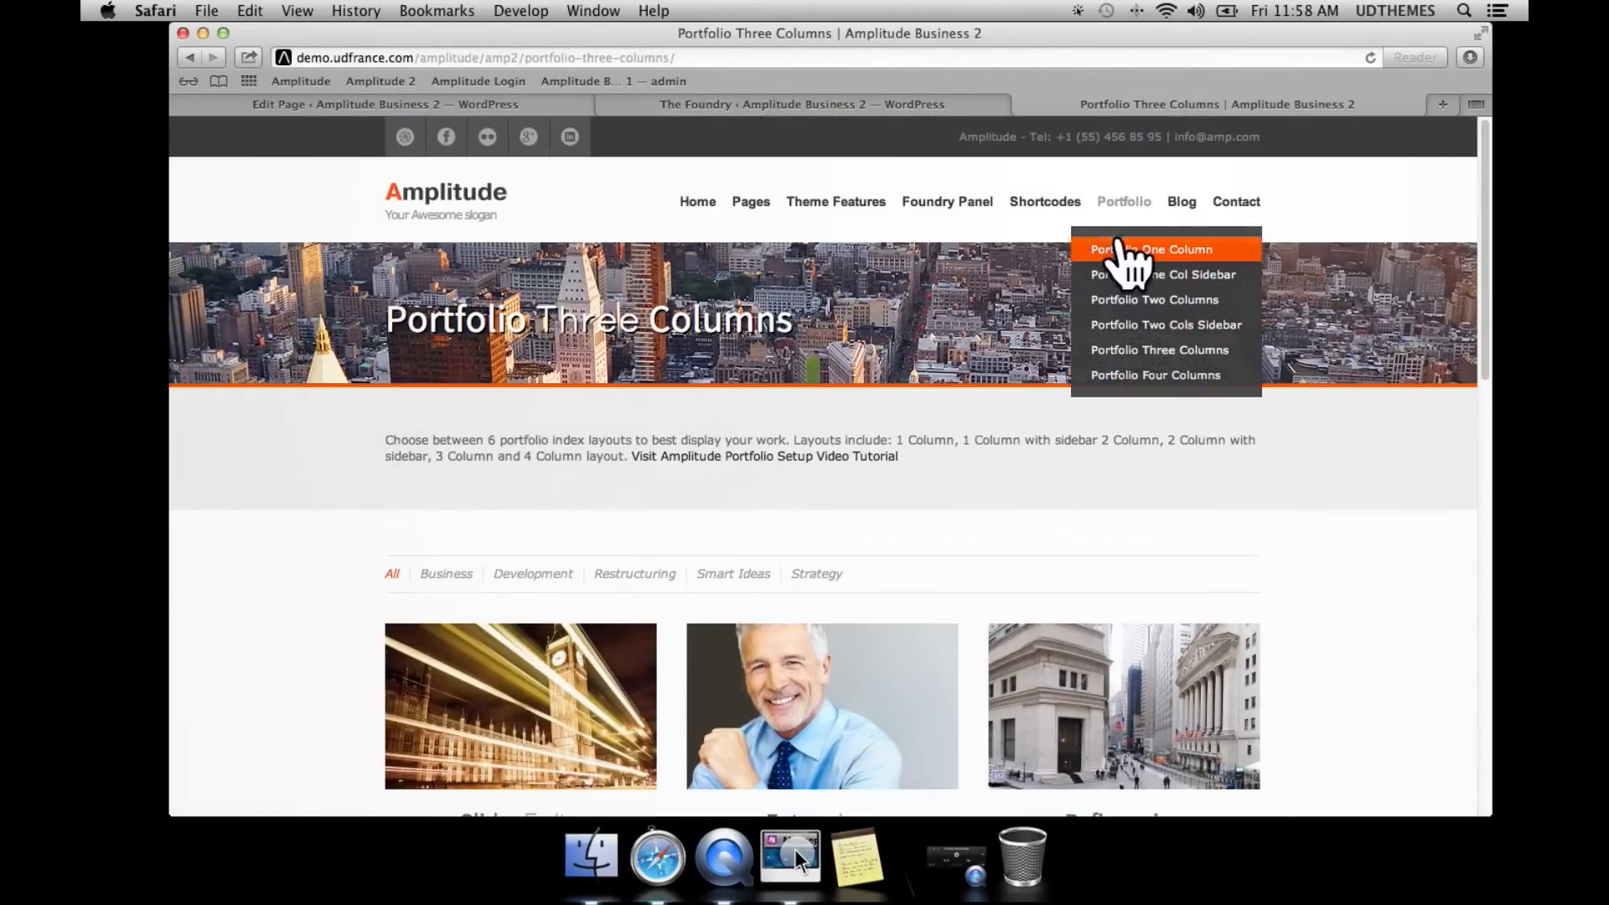
Show the Portfolio One Col Sidebar page and scroll through its single-column projects beside the sidebar.
{"action": "left_click", "coordinate": [1162, 274]}
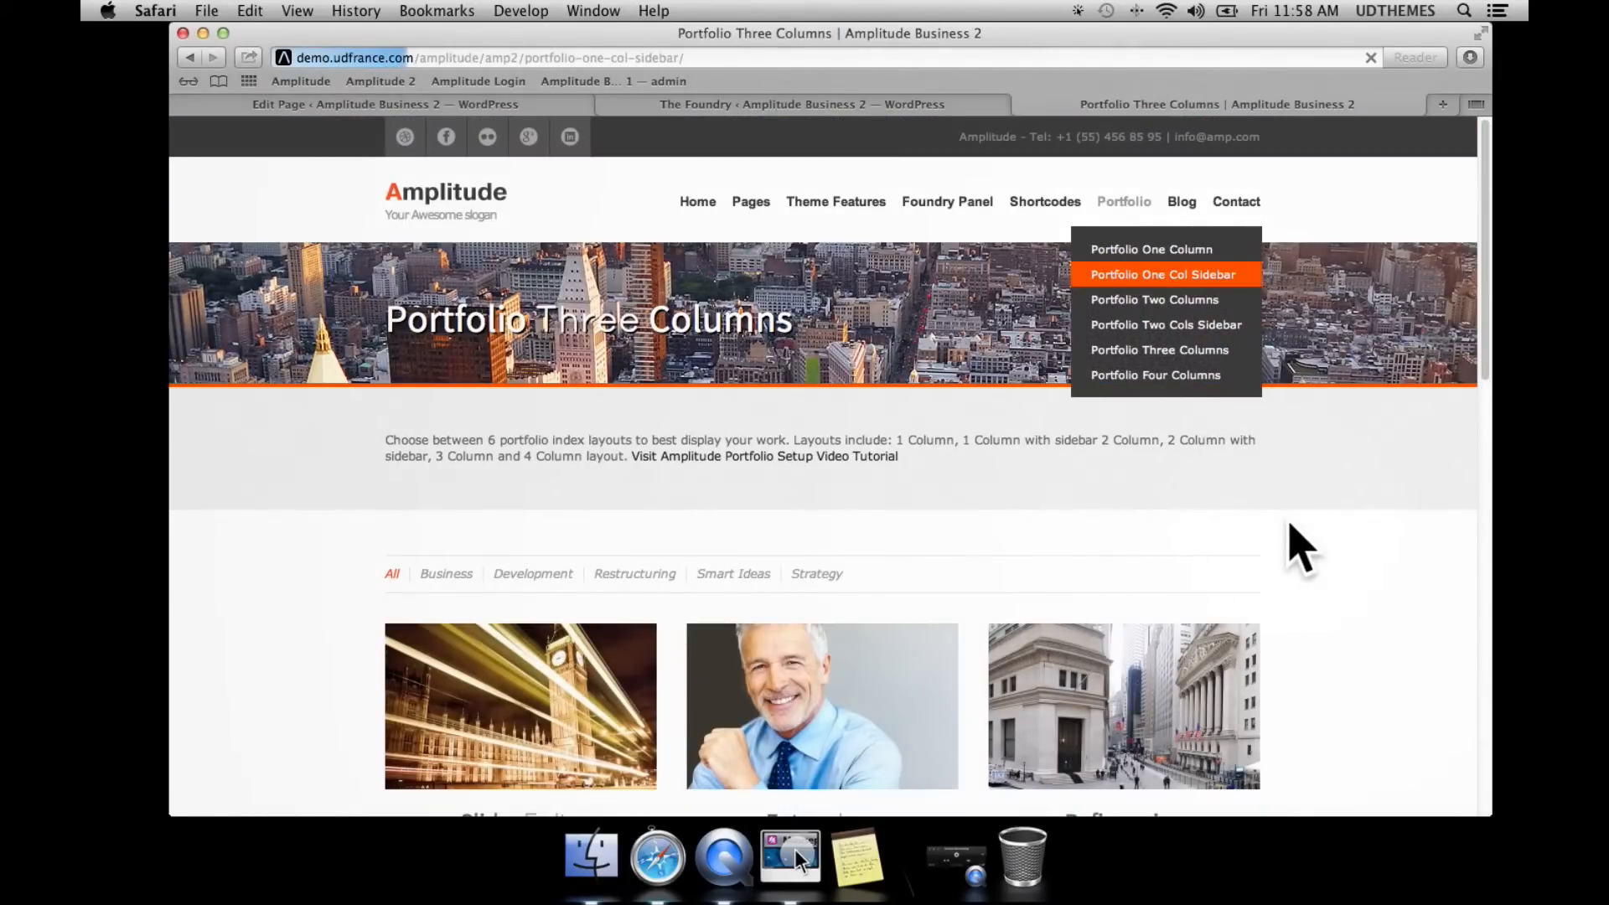
{"action": "left_click", "coordinate": [1162, 274]}
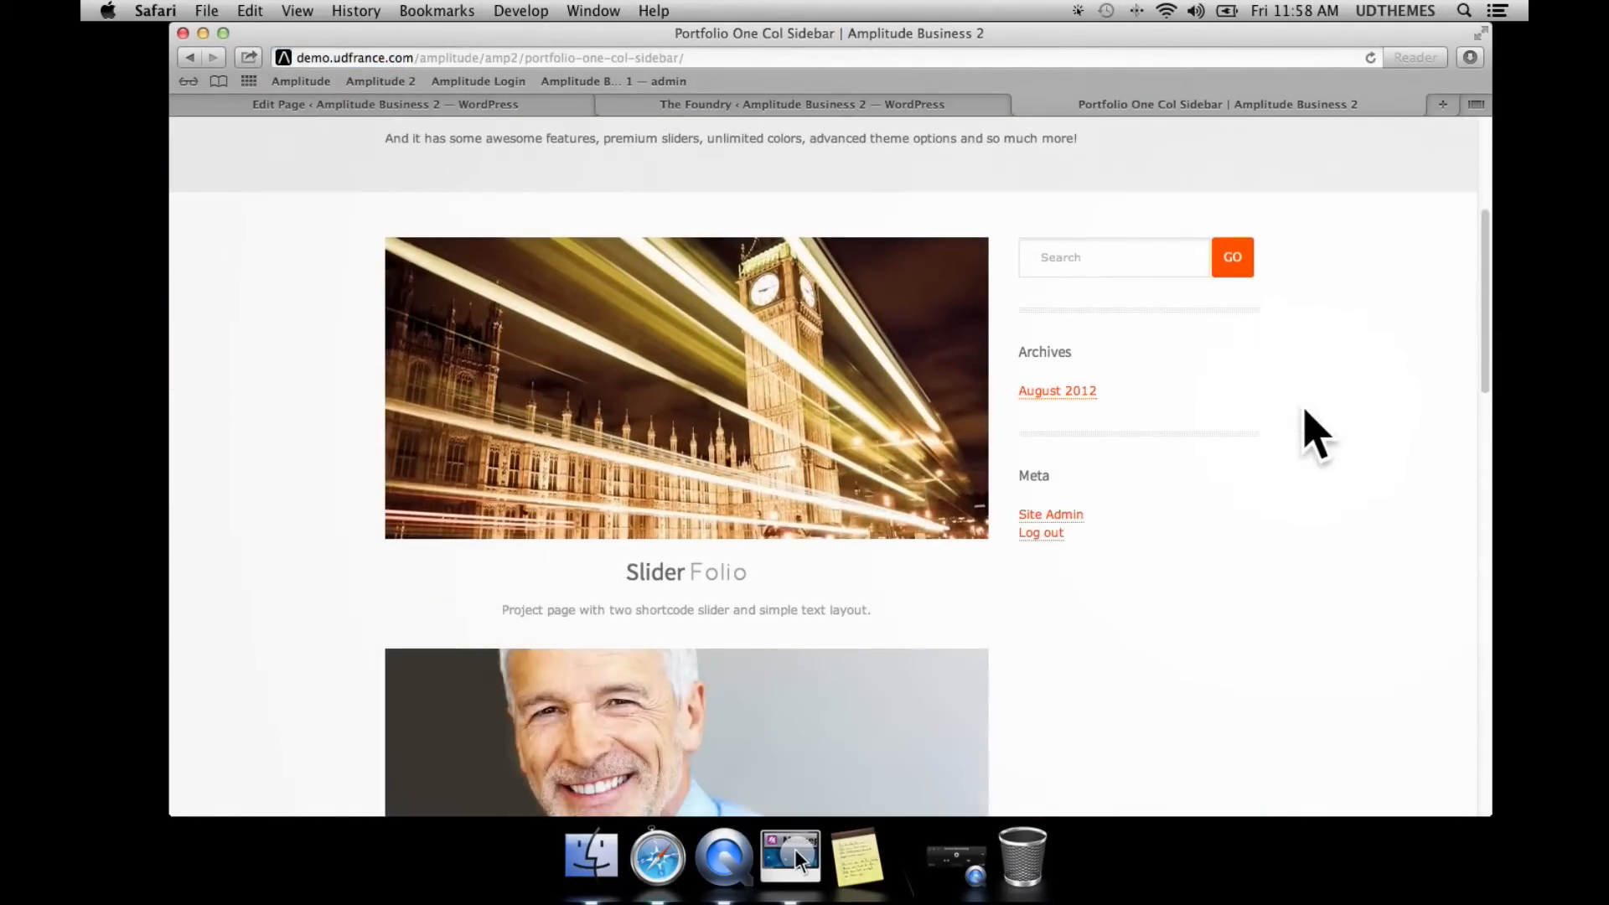
{"action": "scroll", "scroll_direction": "down", "scroll_amount": 3}
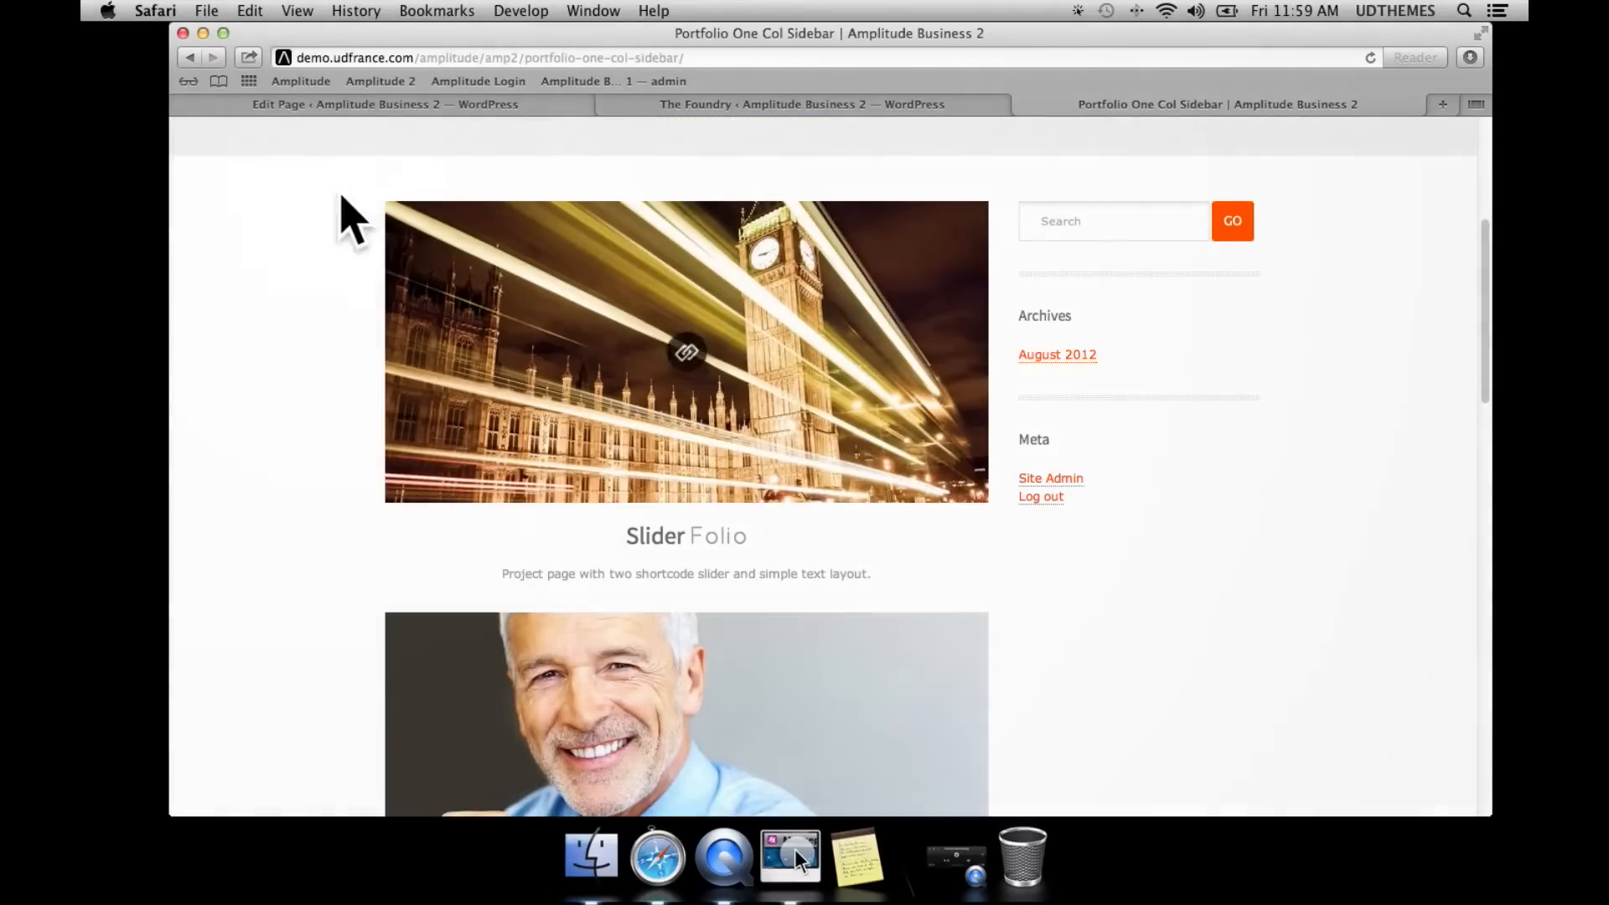
{"action": "scroll", "scroll_direction": "down", "scroll_amount": 3}
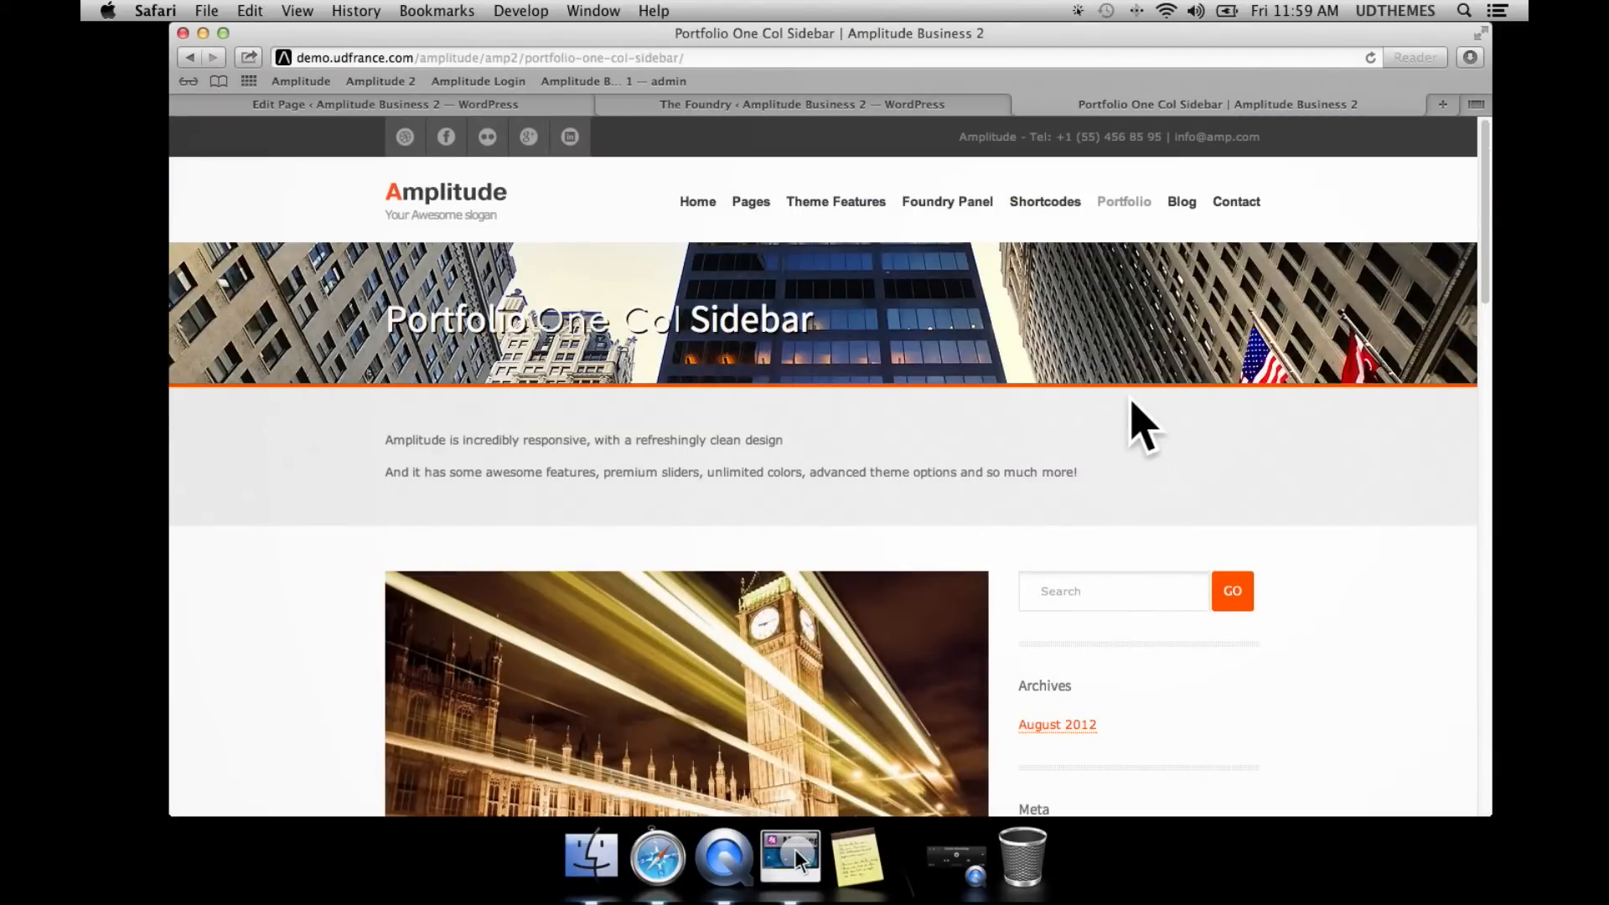
{"action": "mouse_move", "coordinate": [1277, 518]}
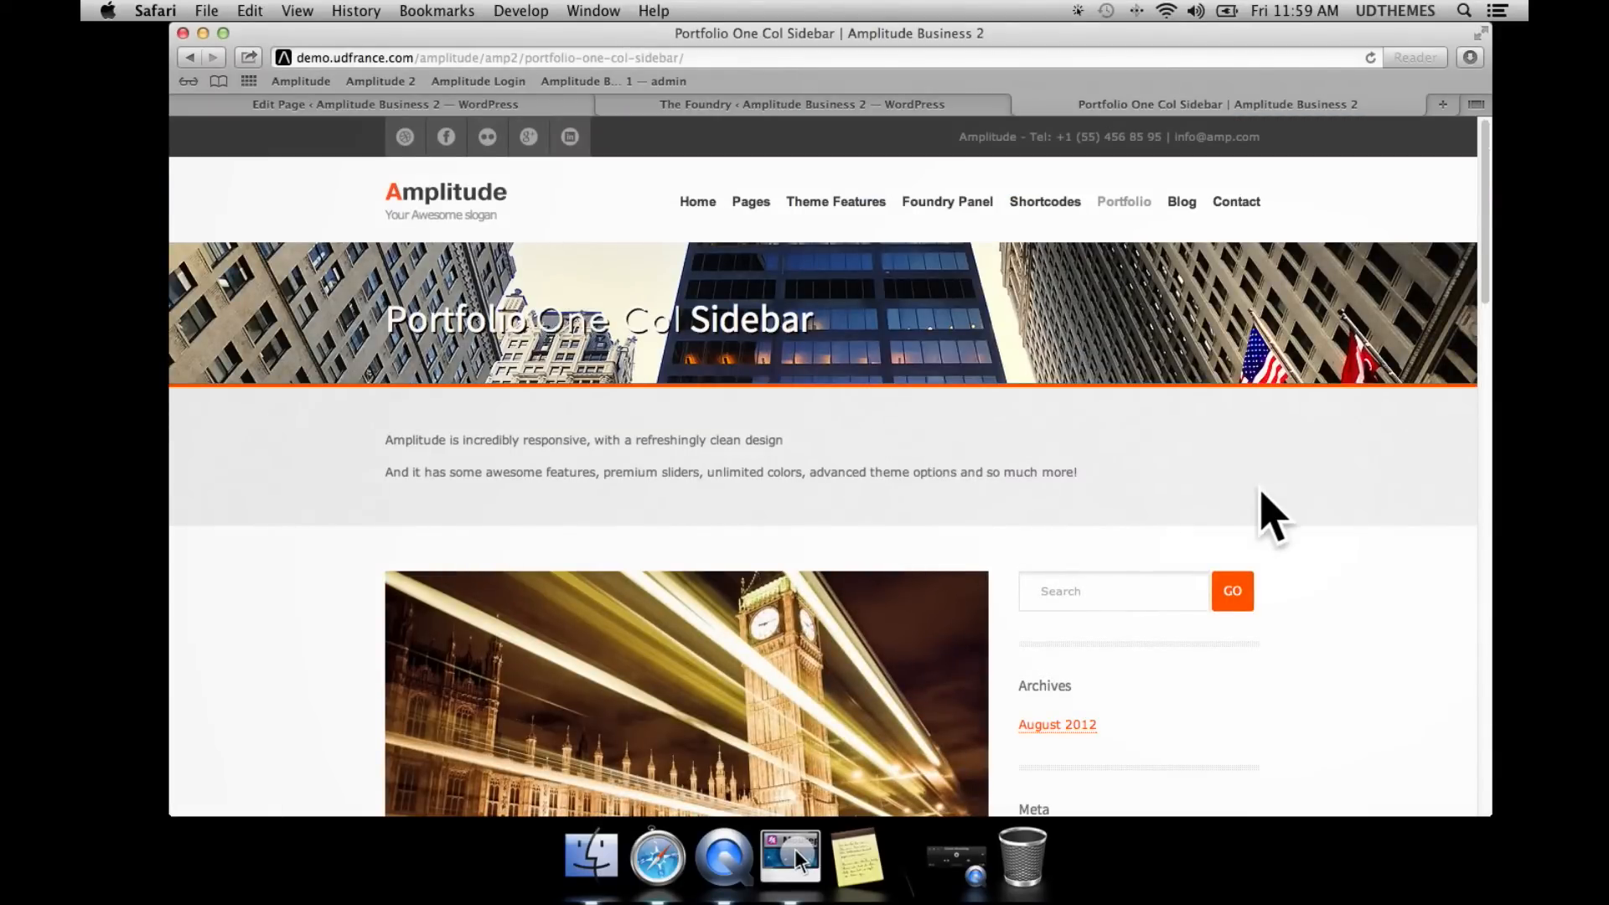
{"action": "scroll", "scroll_direction": "down", "scroll_amount": 3}
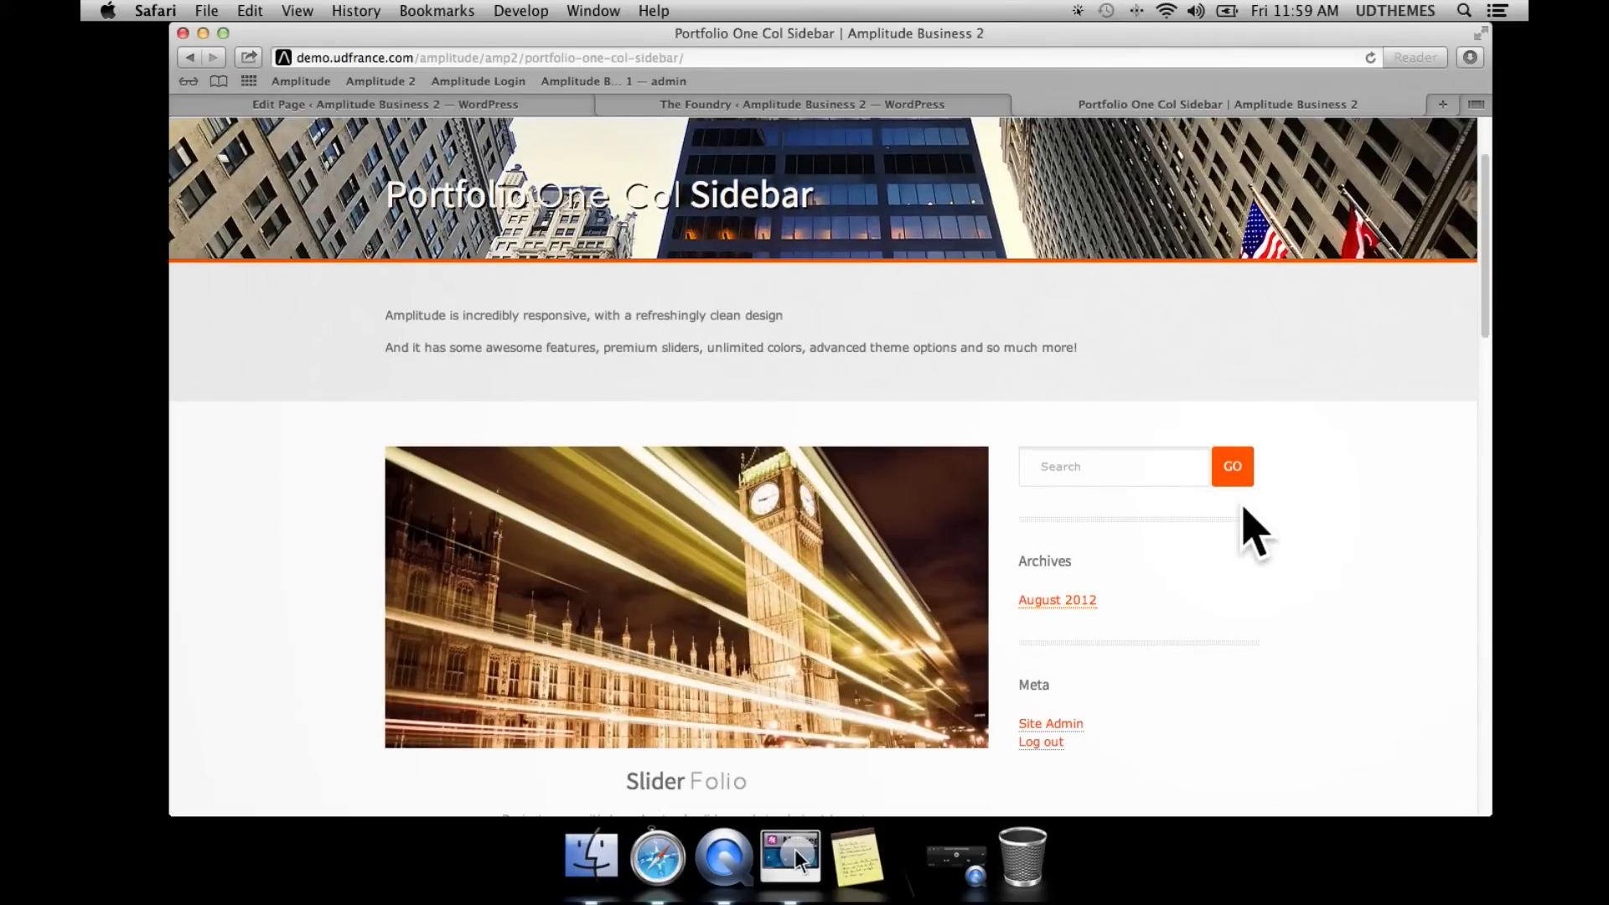
{"action": "scroll", "scroll_direction": "down", "scroll_amount": 3}
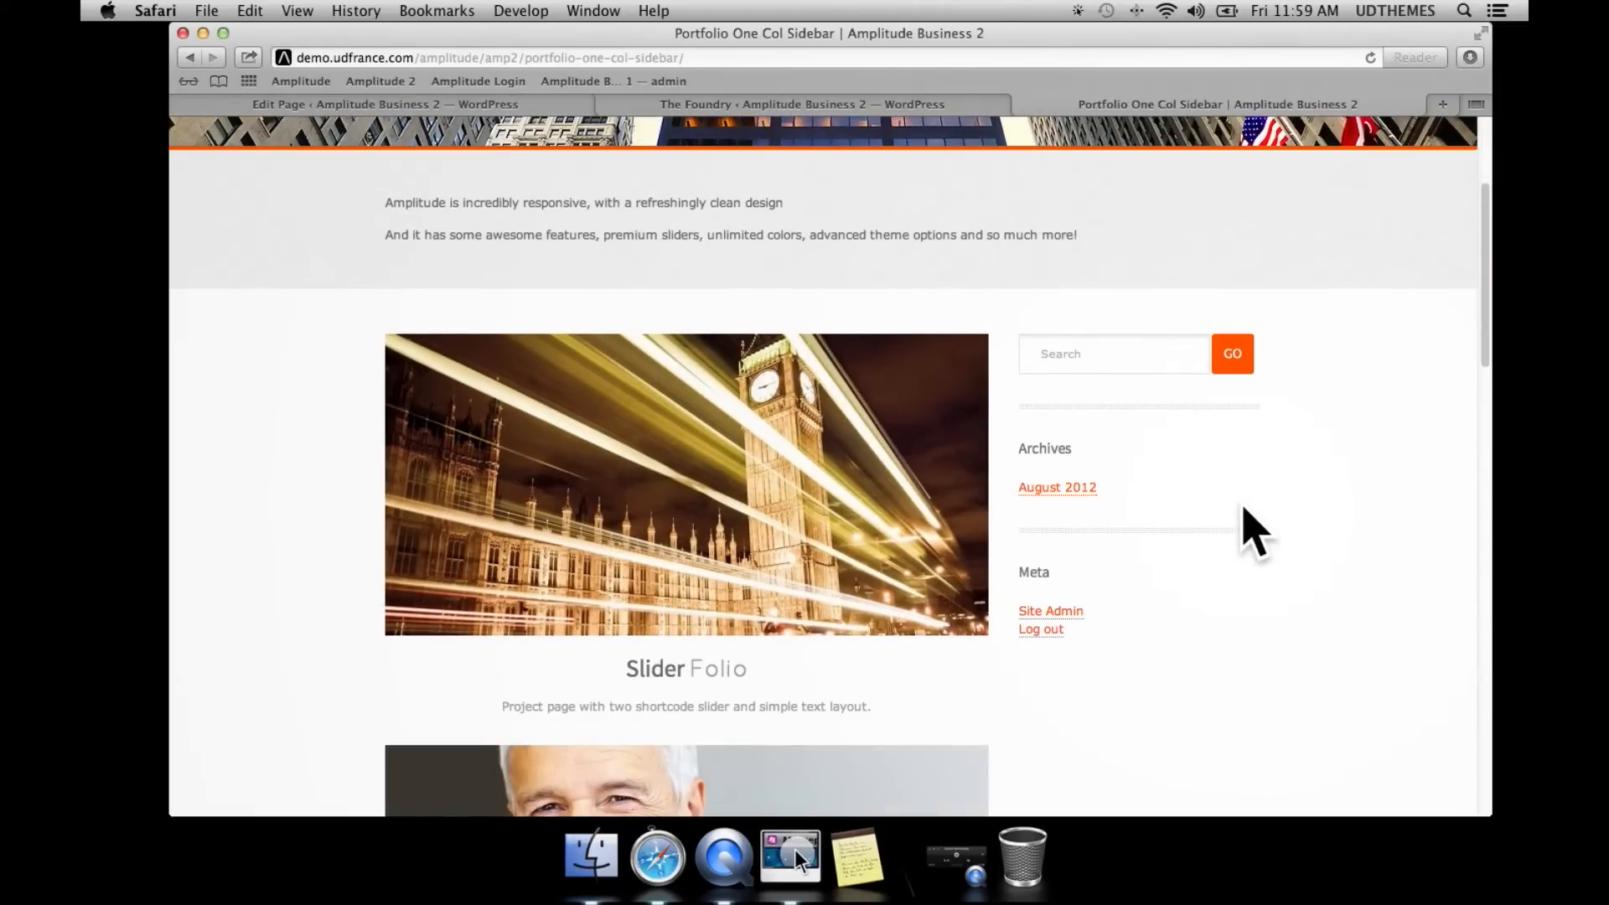